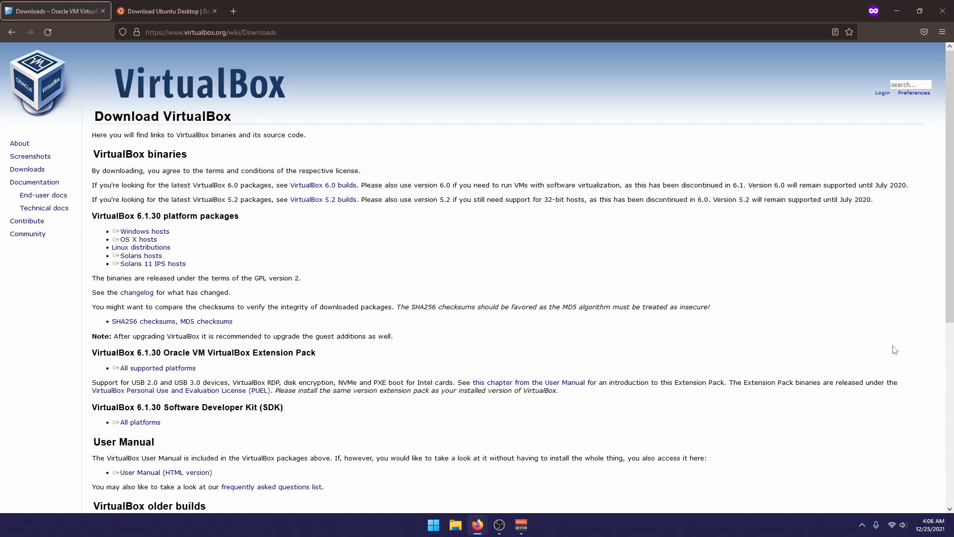
mouse_move(730, 367)
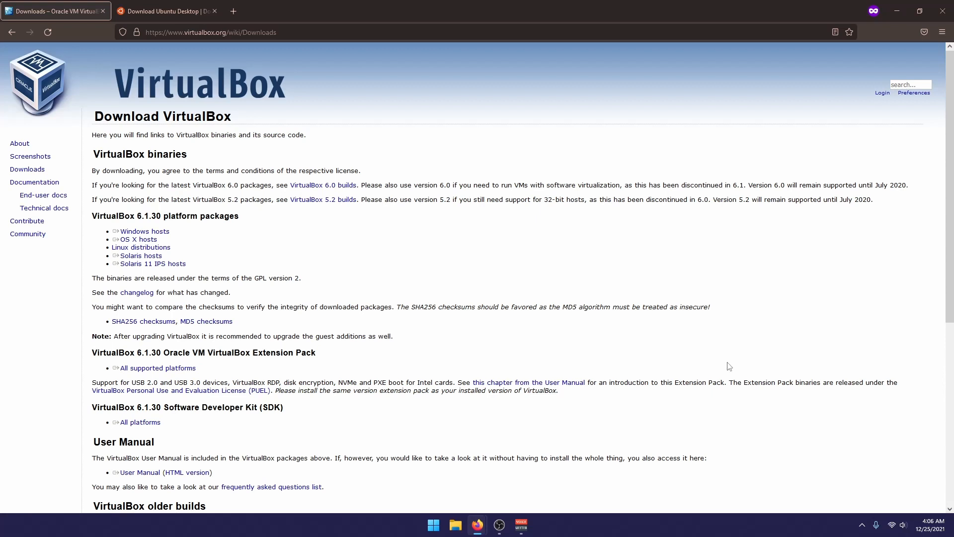
mouse_move(111, 166)
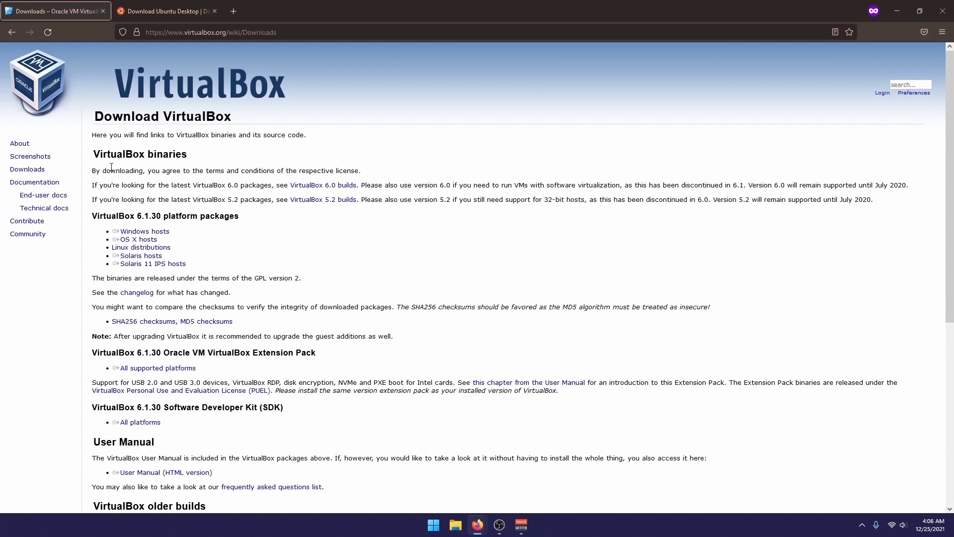
mouse_move(195, 165)
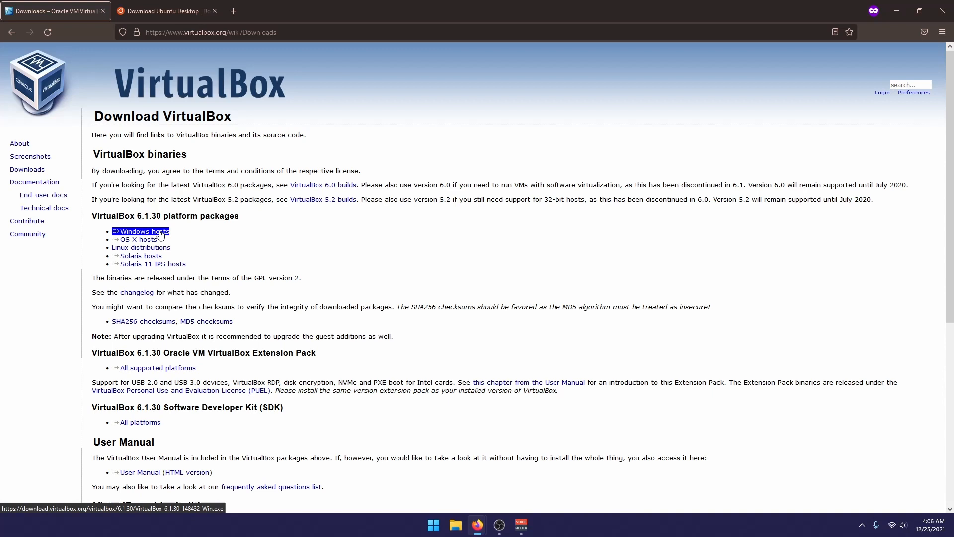
mouse_move(178, 235)
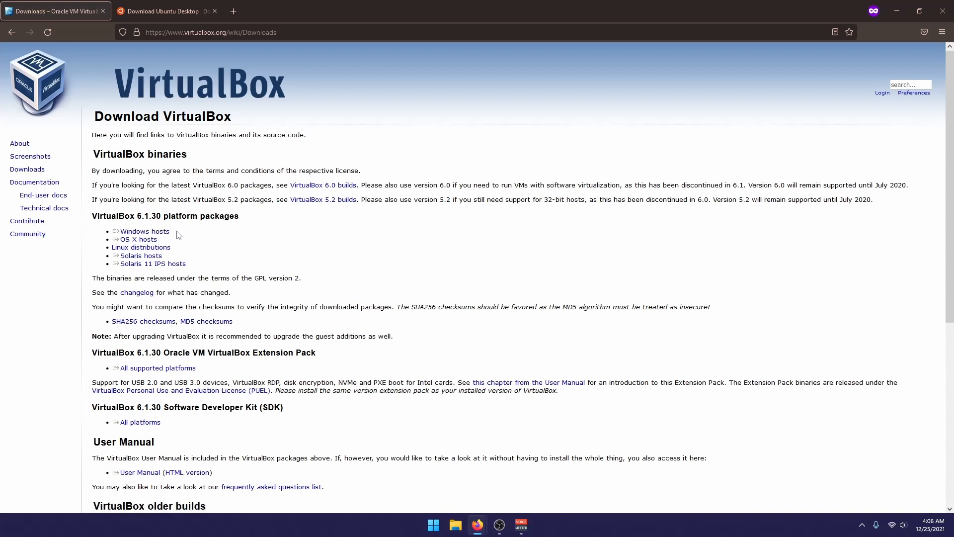
mouse_move(177, 235)
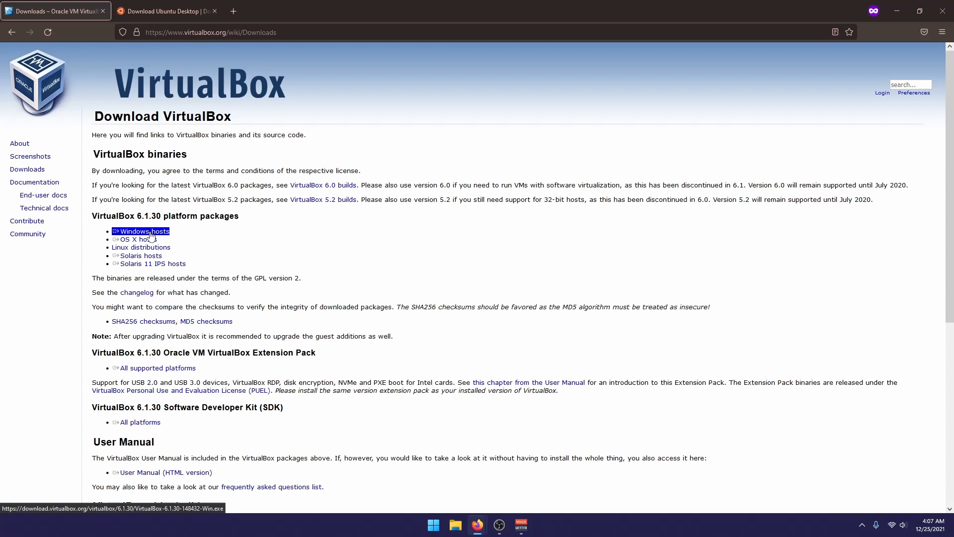
- Save the VirtualBox 6.1.30 Windows hosts installer, run it and allow its USB device driver
click(144, 231)
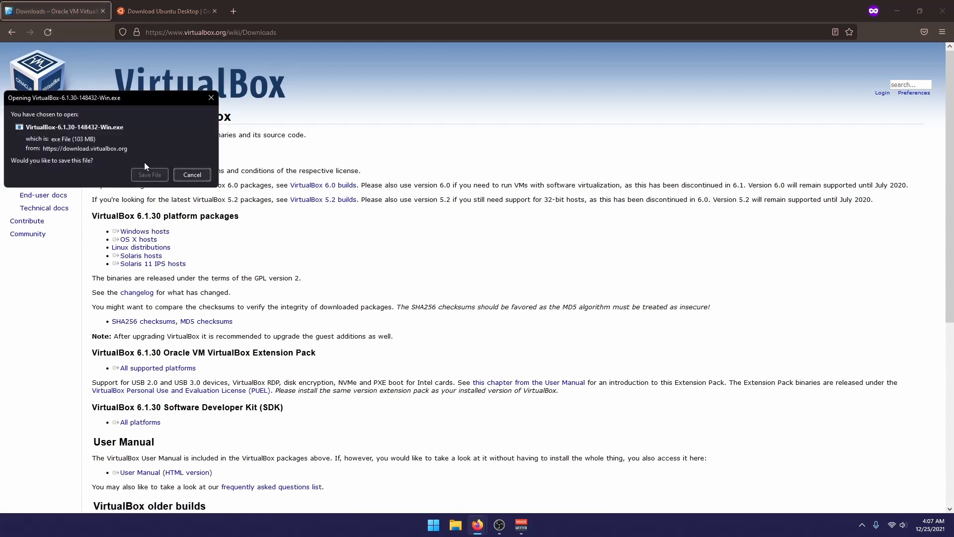
click(192, 175)
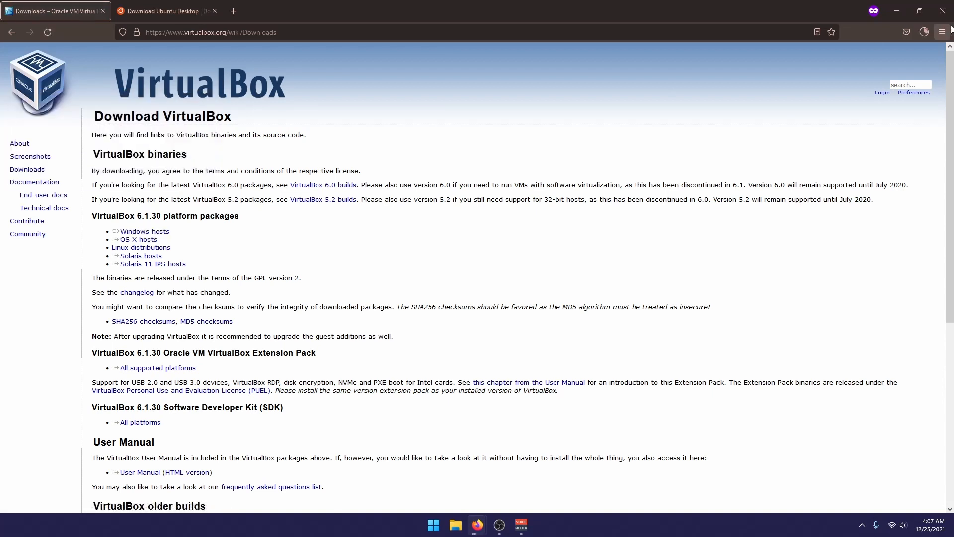
click(924, 32)
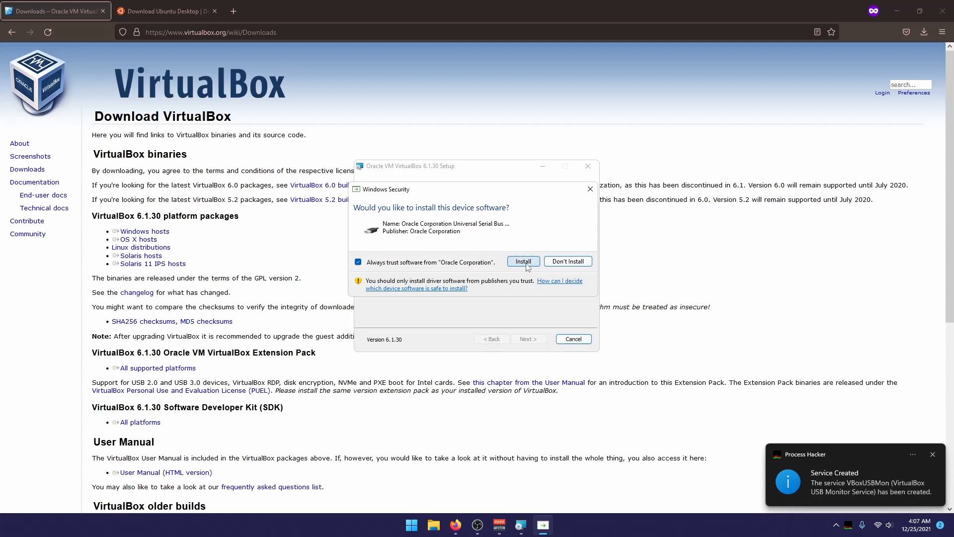
click(522, 262)
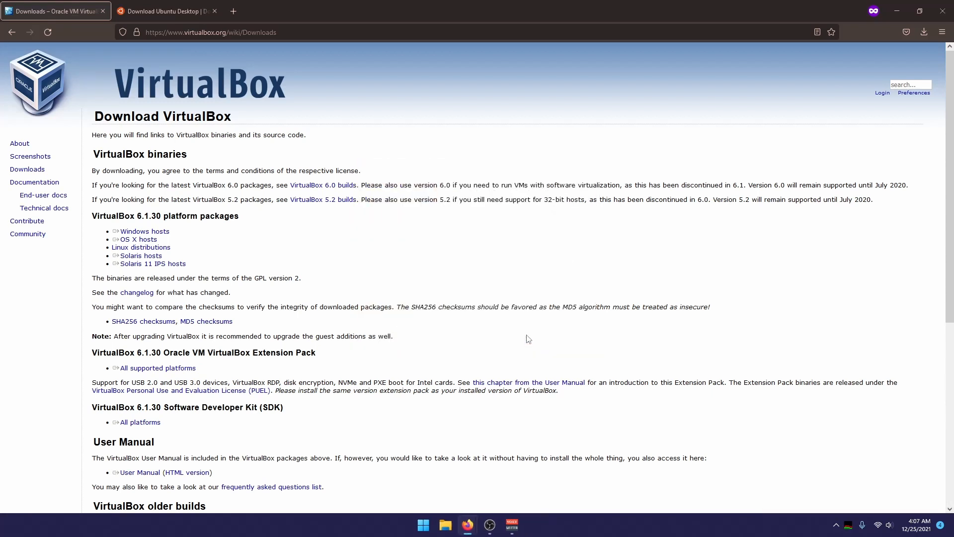
- Download the Ubuntu 20.04.3 LTS desktop ISO from the Ubuntu Desktop page and save the file
click(531, 525)
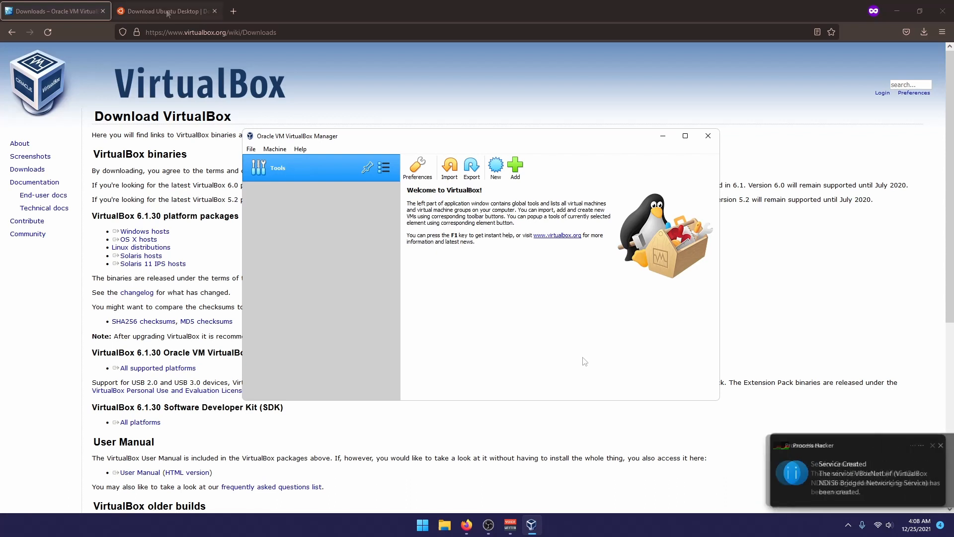
click(167, 11)
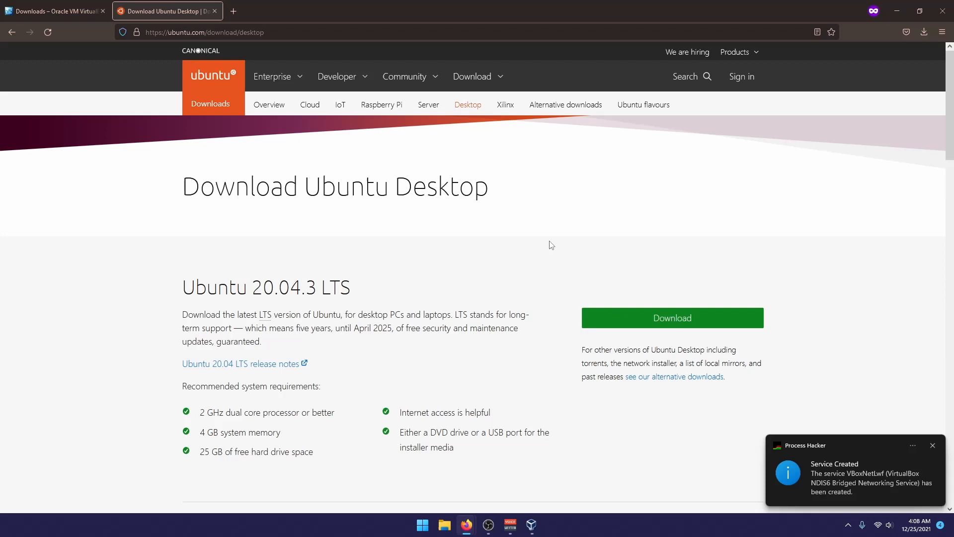
mouse_move(559, 232)
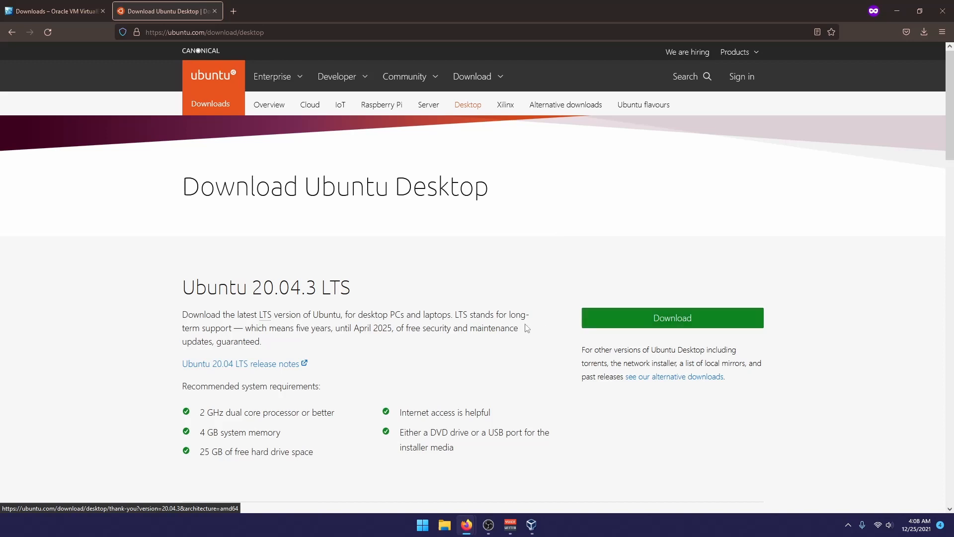
mouse_move(161, 291)
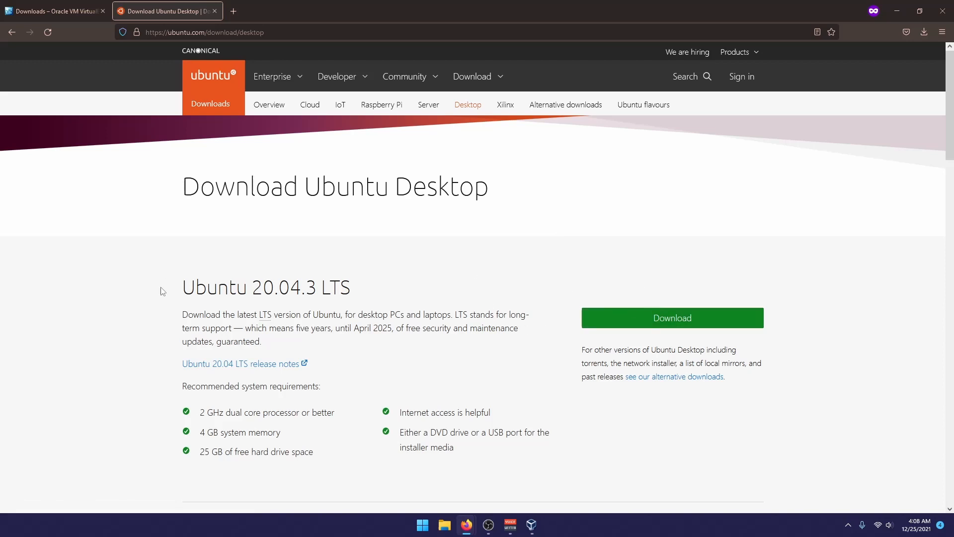
triple_click(266, 286)
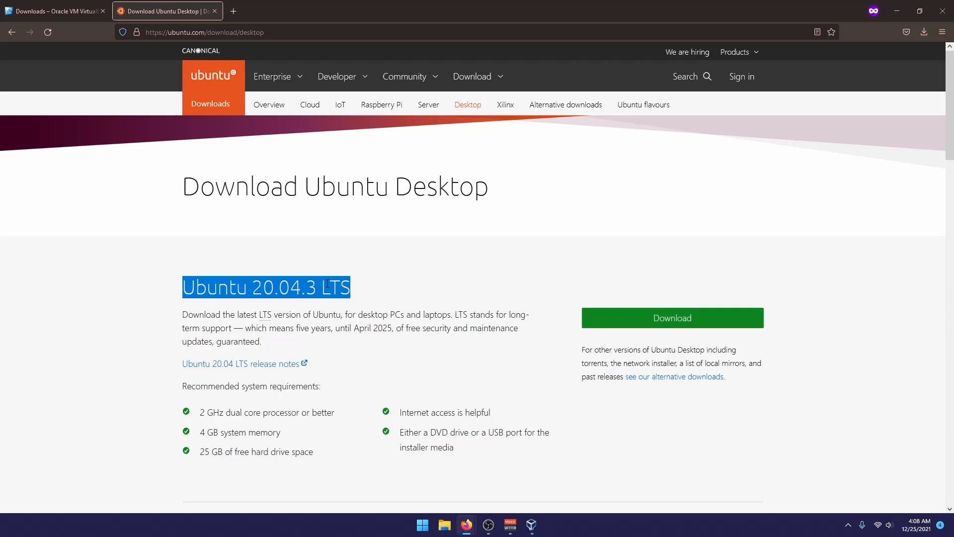
click(671, 317)
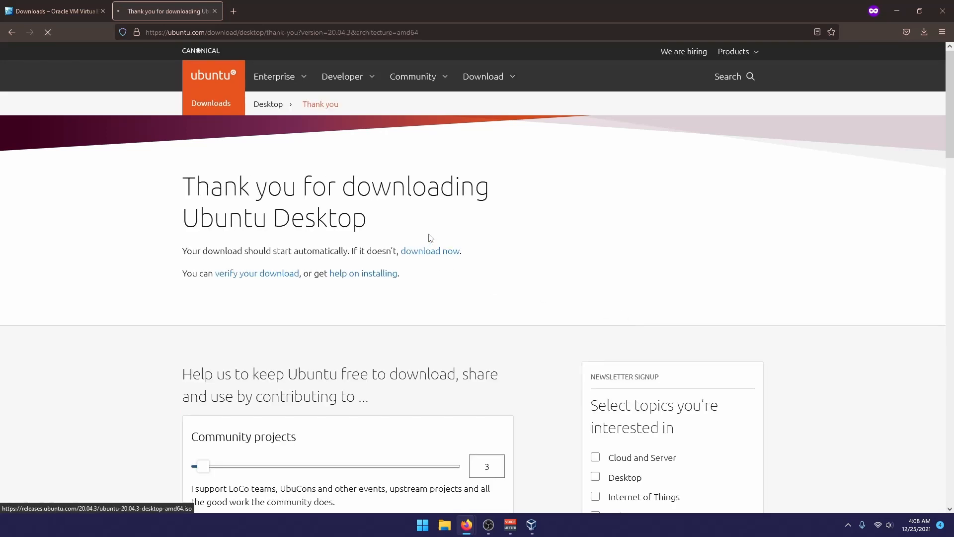
scroll(down, 3)
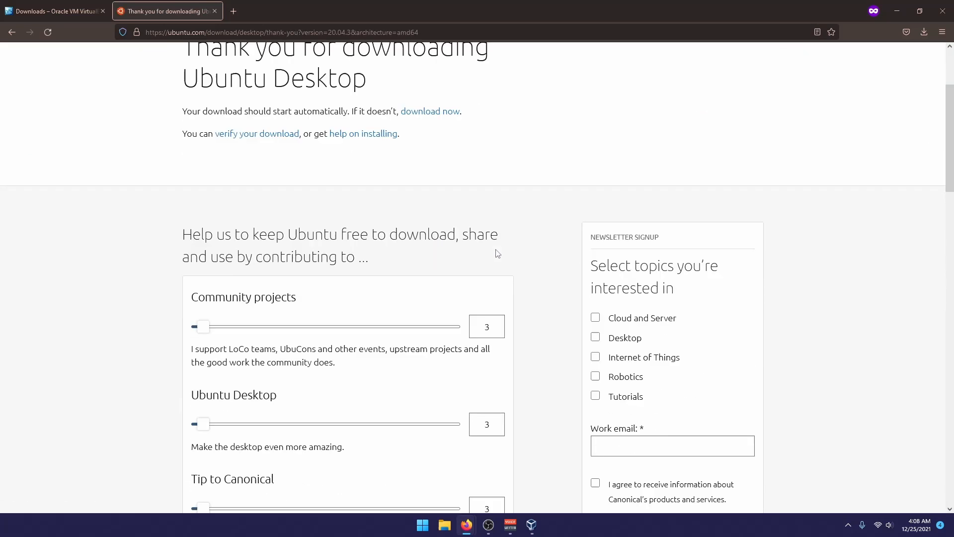
scroll(down, 3)
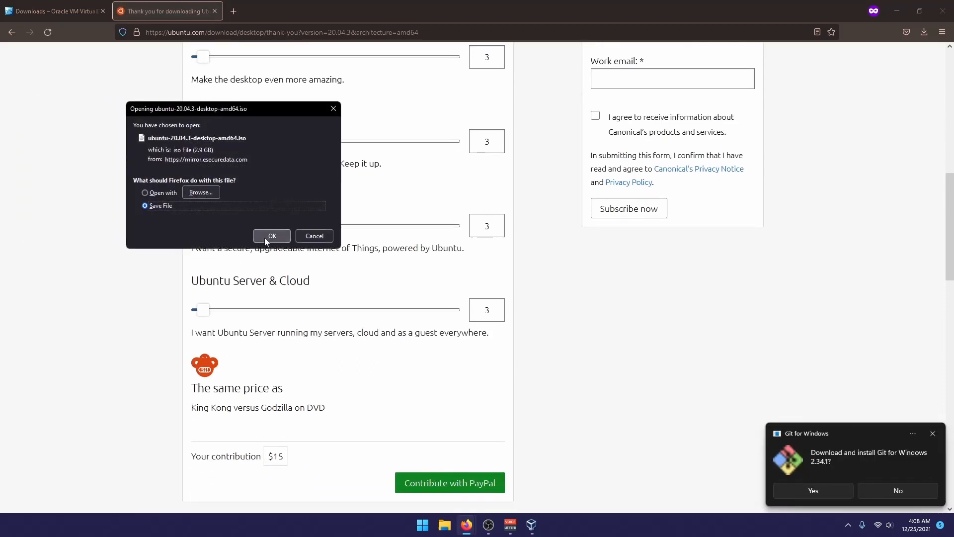
click(272, 237)
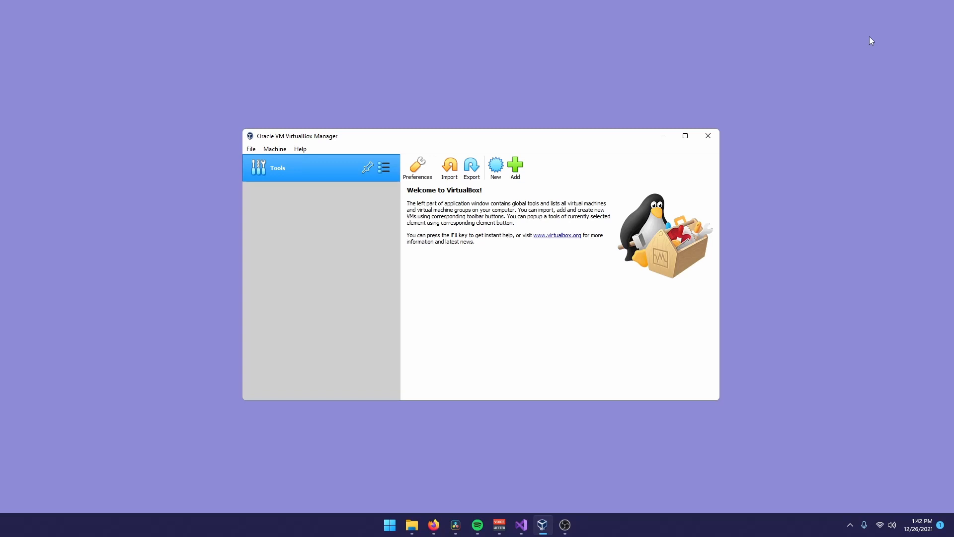
mouse_move(625, 65)
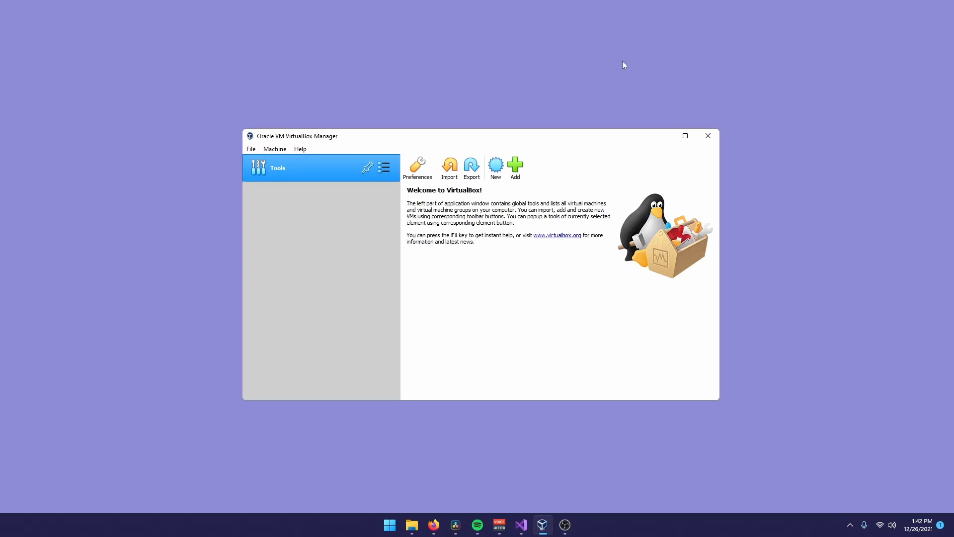
mouse_move(509, 154)
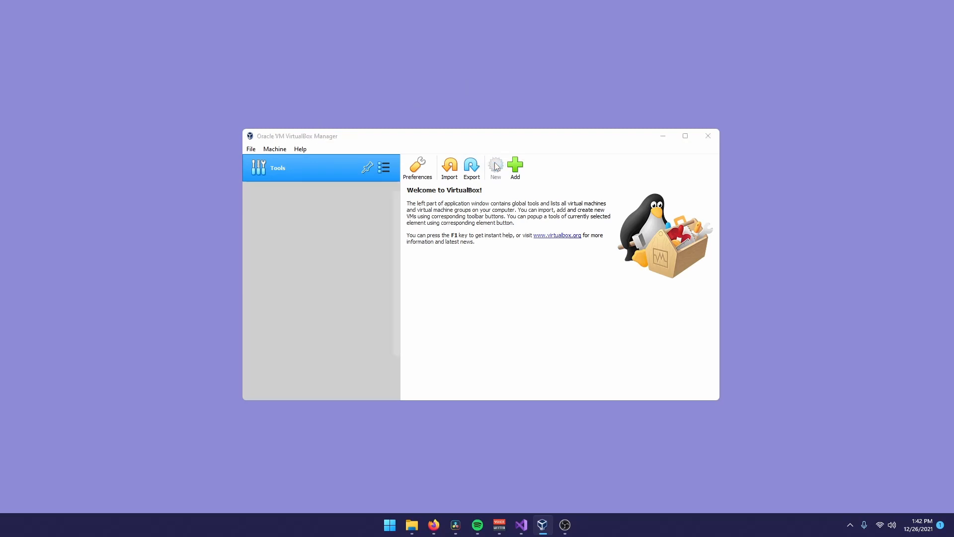
- Create a new machine named 'Ubuntu asm' (Linux, Ubuntu 64-bit) with 4024 MB of memory
click(515, 168)
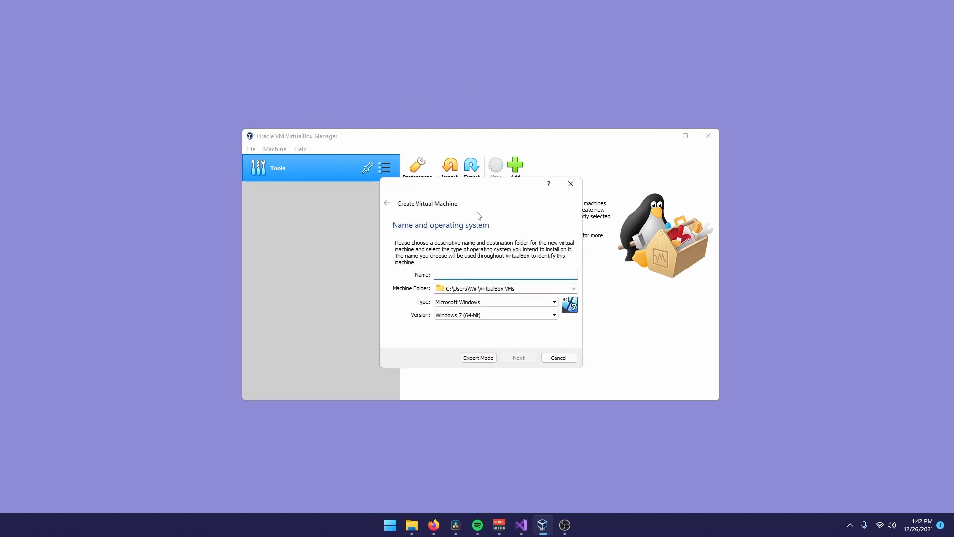
text(Ubuntu)
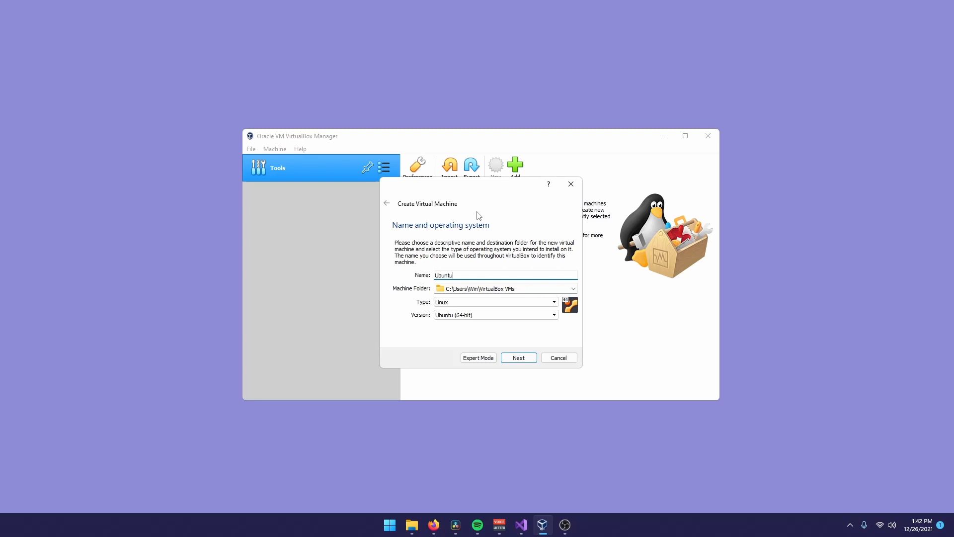
text(asm)
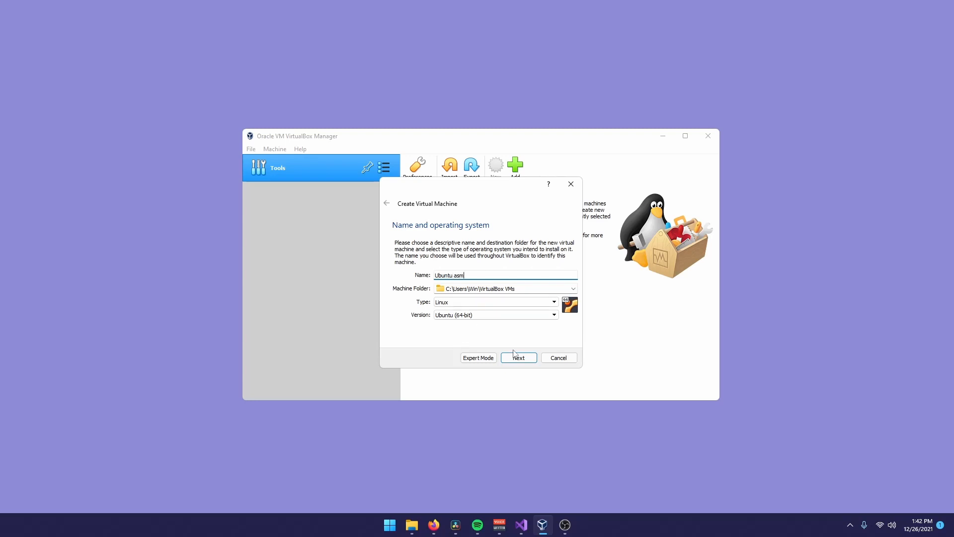
click(518, 357)
text(4024)
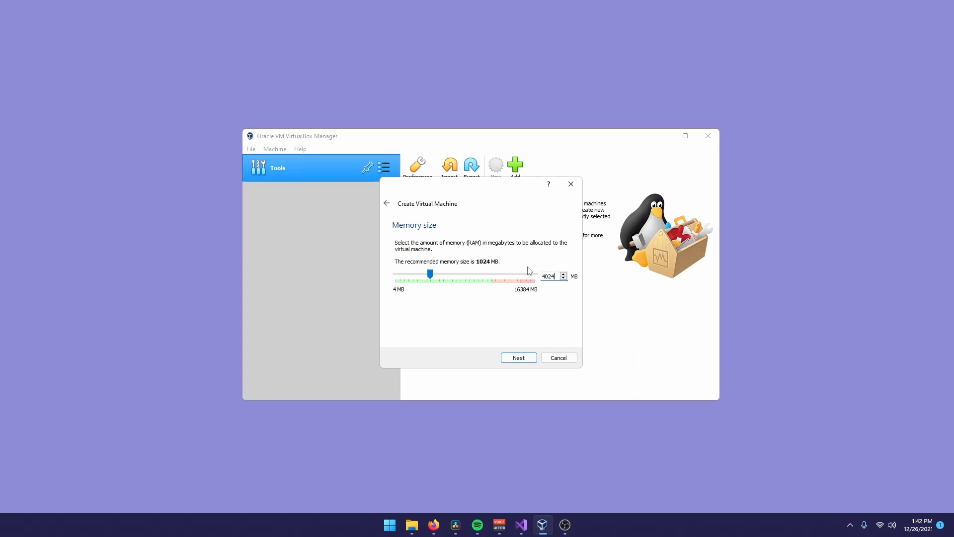
mouse_move(527, 346)
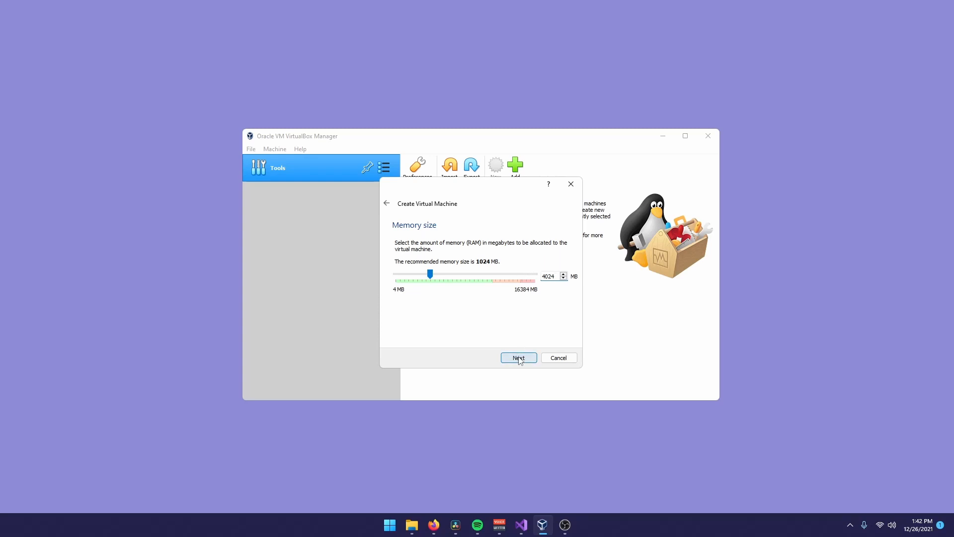
click(519, 357)
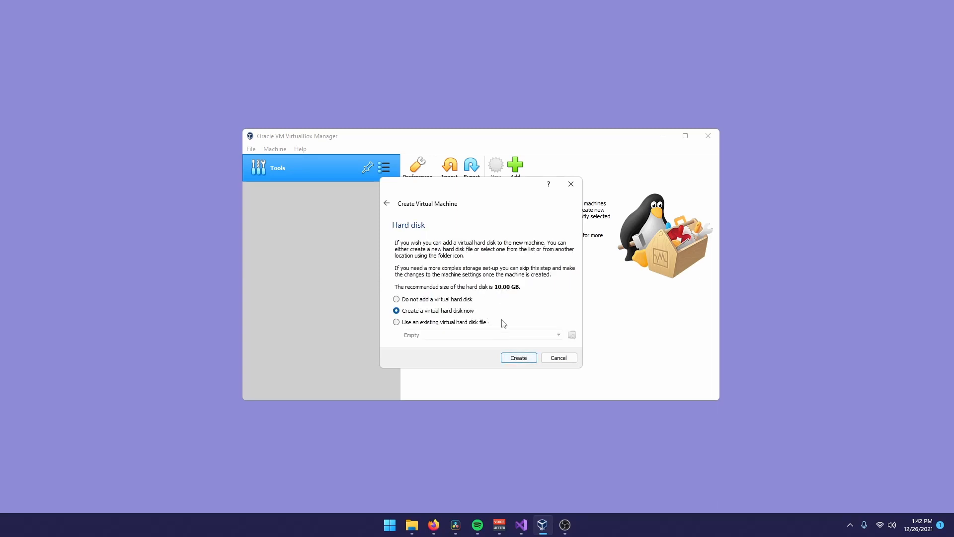
- Create a new 20.00 GB VDI virtual hard disk for the Ubuntu asm machine
click(518, 357)
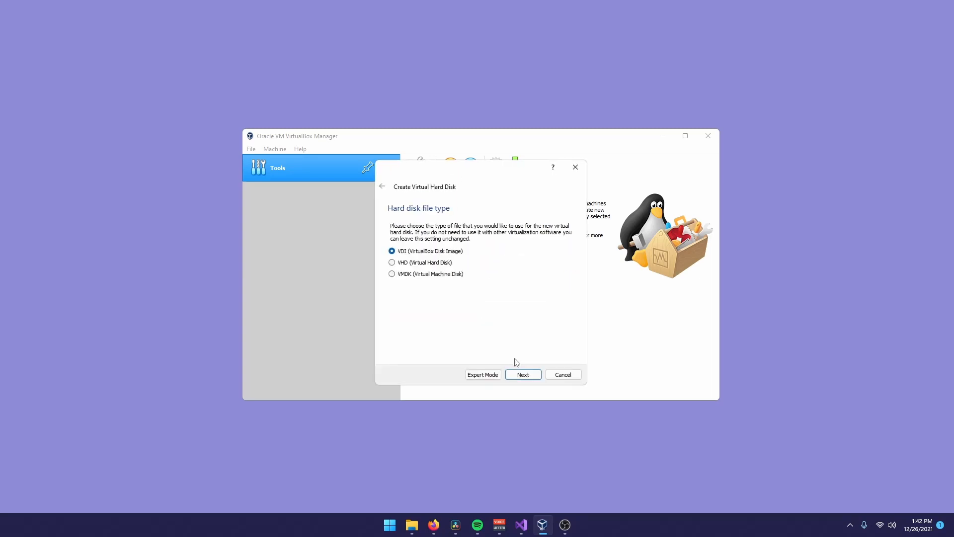
click(522, 375)
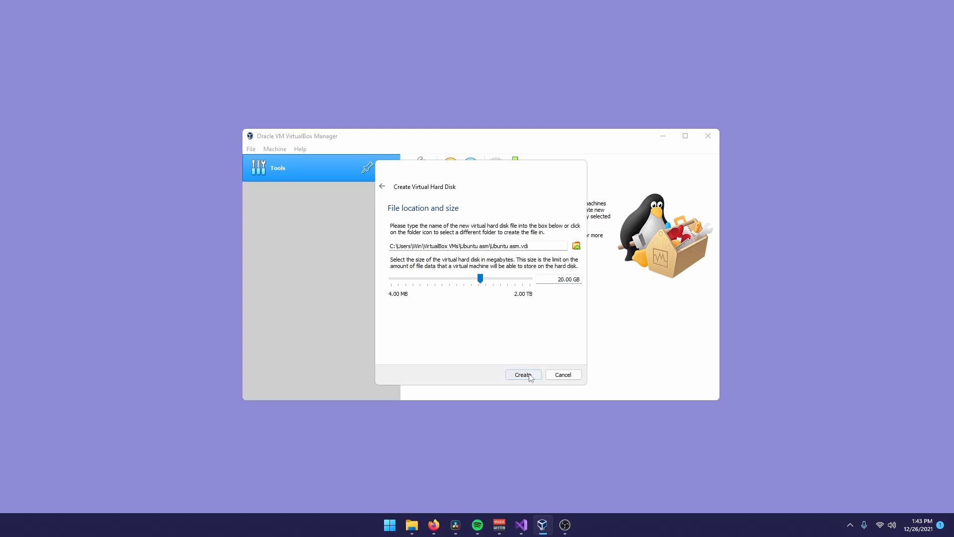
click(522, 375)
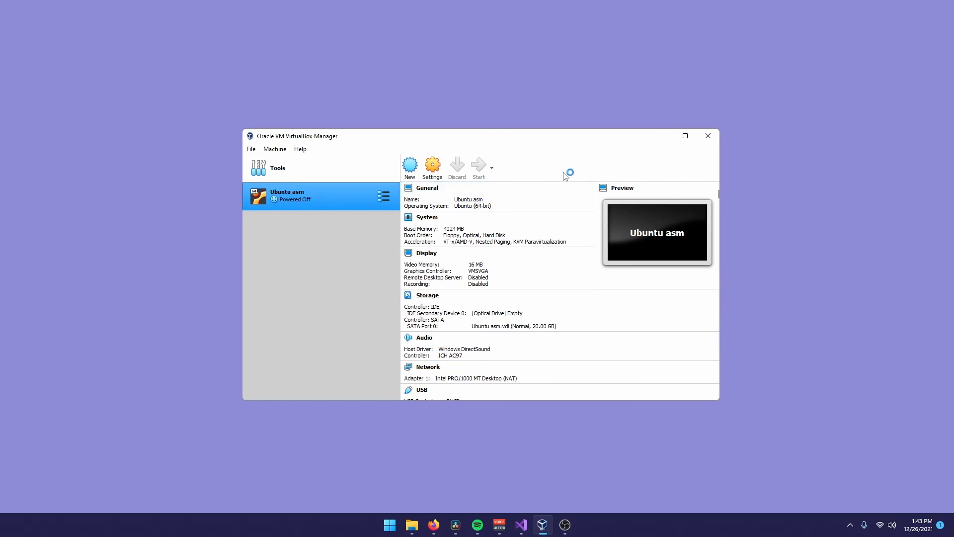
- Start Ubuntu asm with ubuntu-20.04.3-desktop-amd64.iso from Downloads as its start-up disk
click(478, 164)
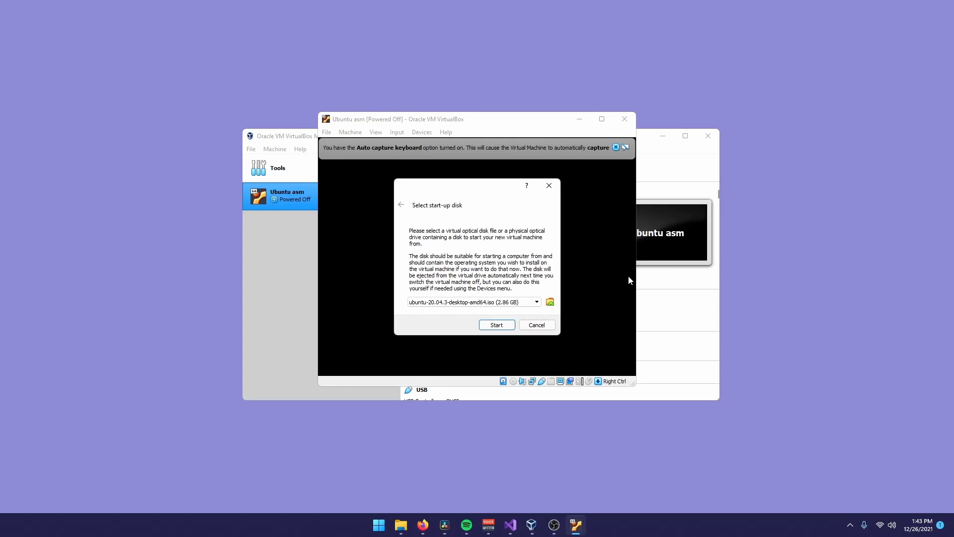
mouse_move(550, 302)
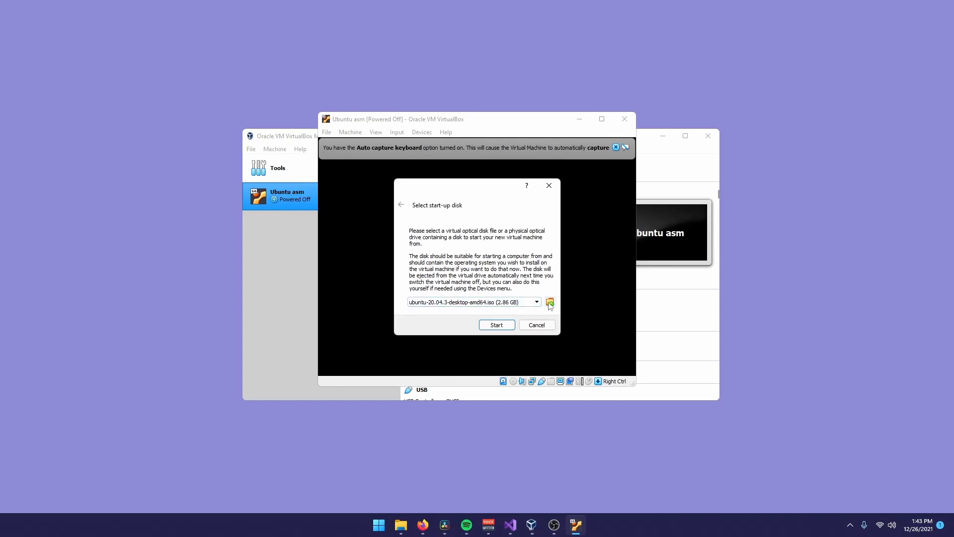
mouse_move(550, 316)
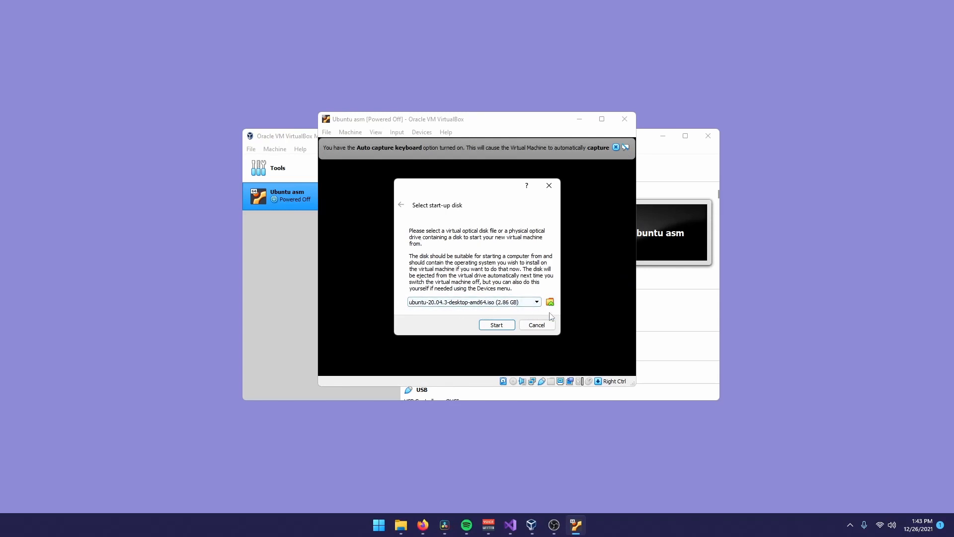
mouse_move(461, 311)
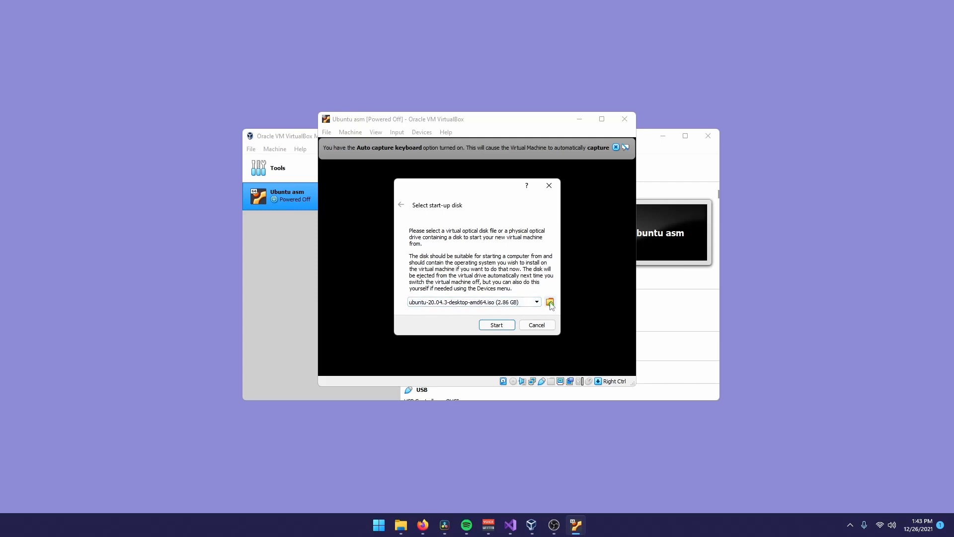
click(550, 303)
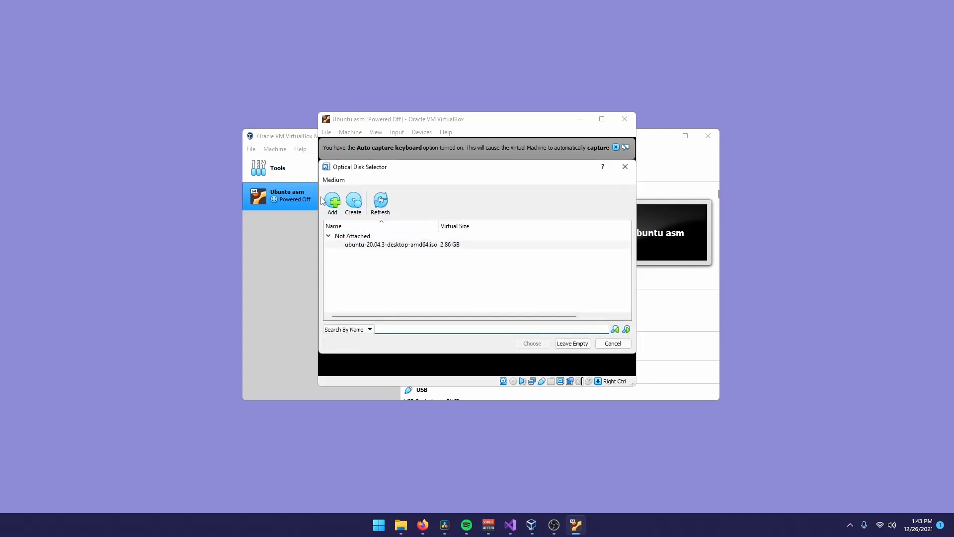
click(332, 203)
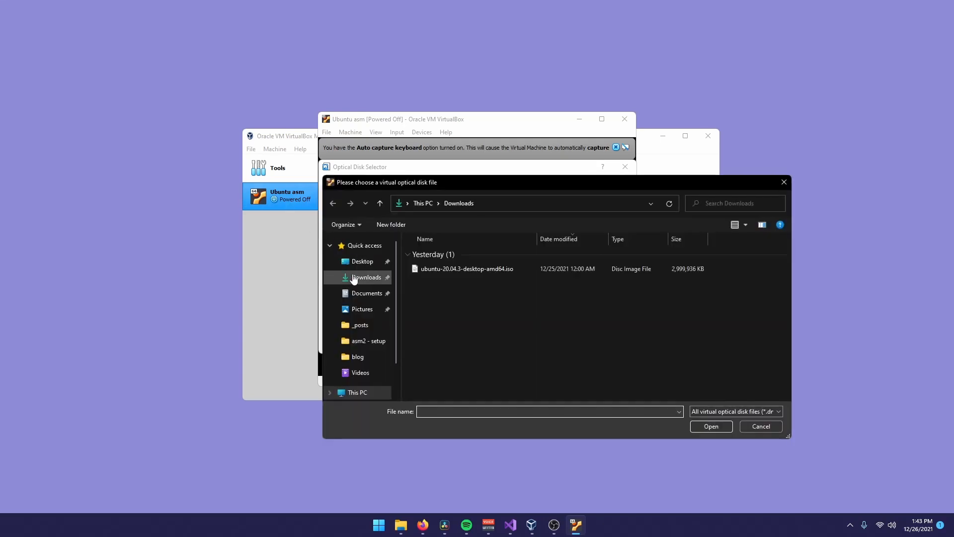
mouse_move(781, 442)
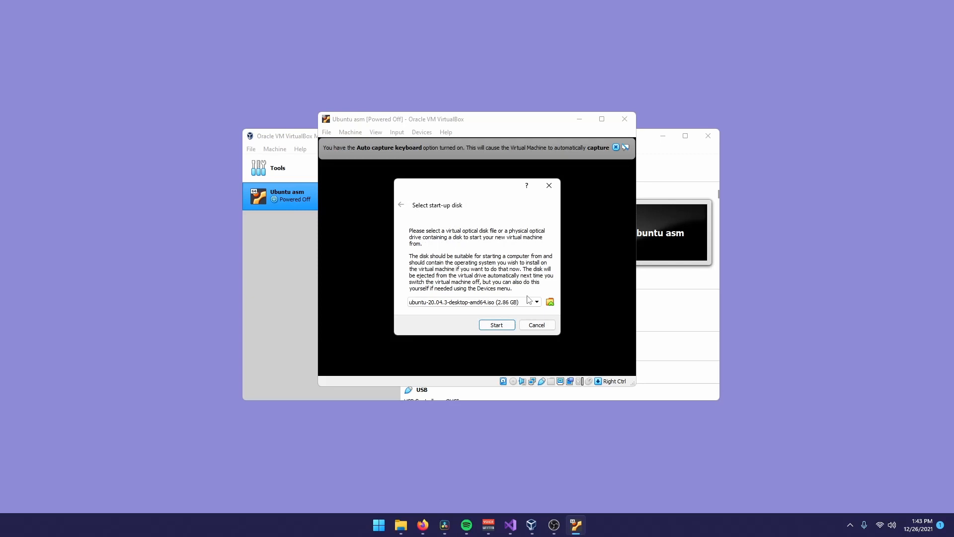
click(496, 325)
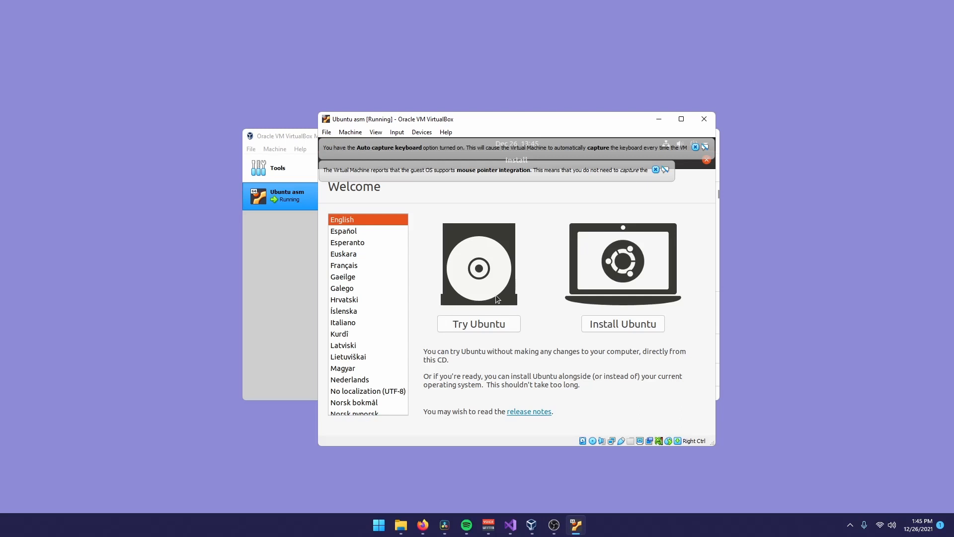
mouse_move(575, 303)
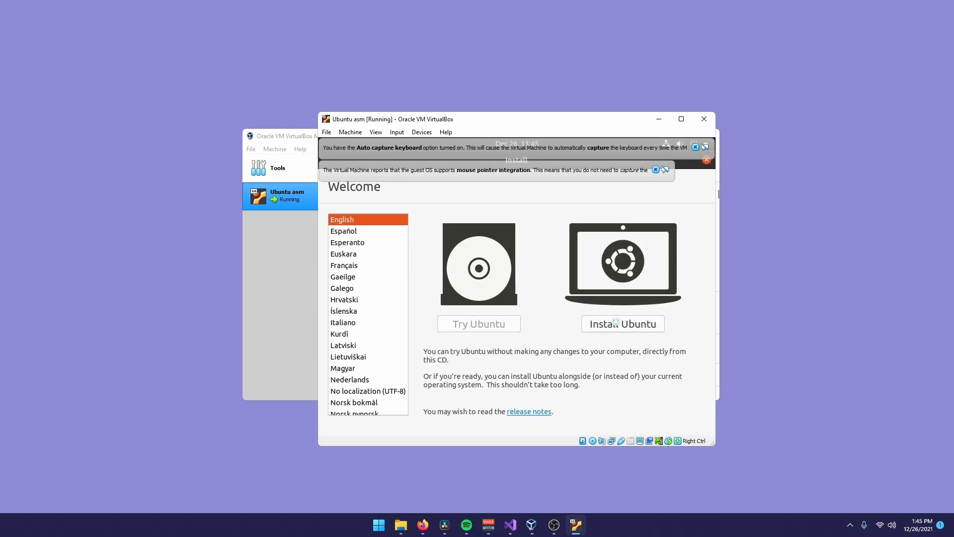
- Choose Install Ubuntu with the English (US) keyboard layout and a minimal installation
click(622, 323)
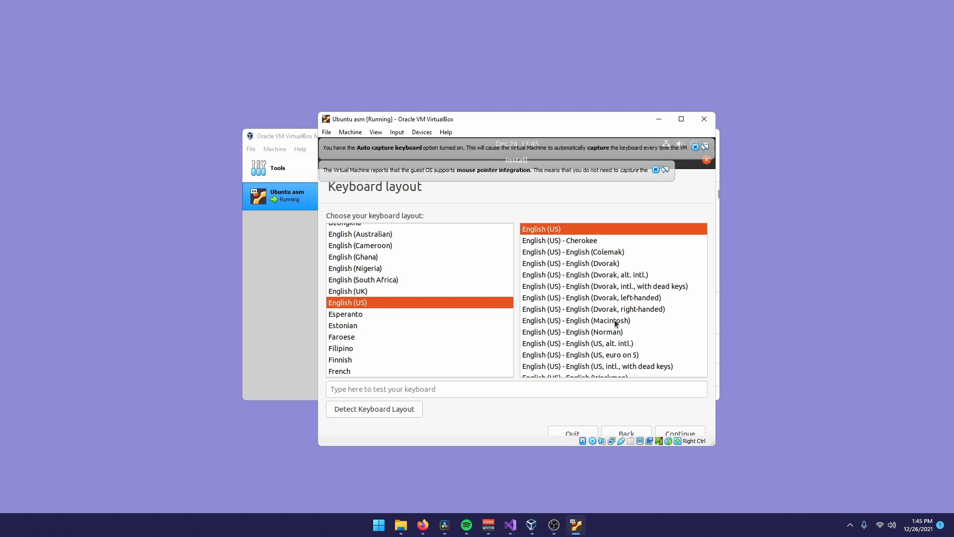
mouse_move(499, 291)
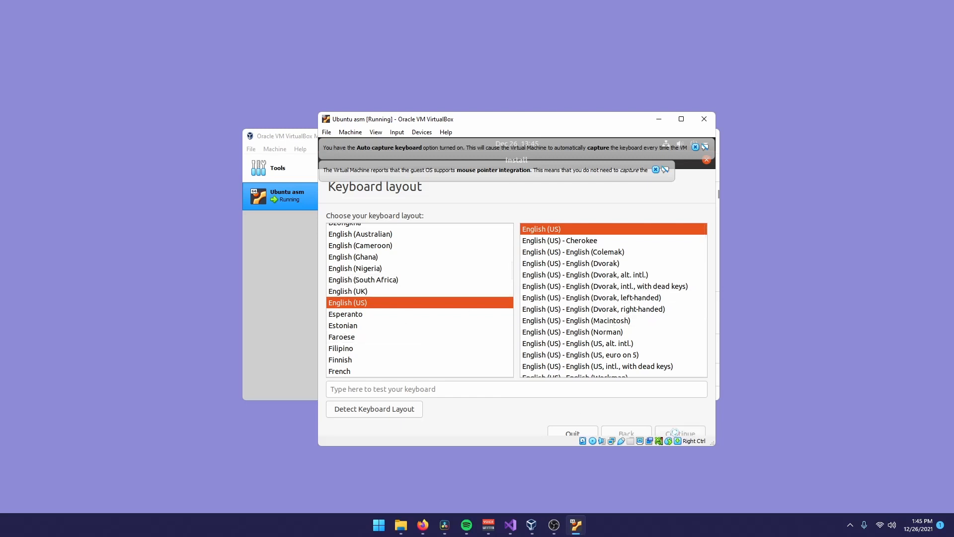
click(679, 434)
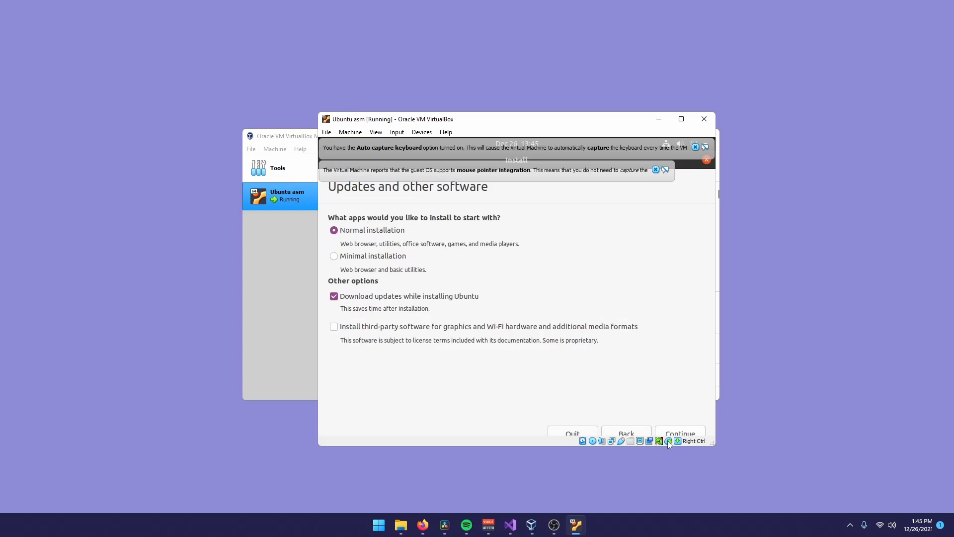
mouse_move(337, 259)
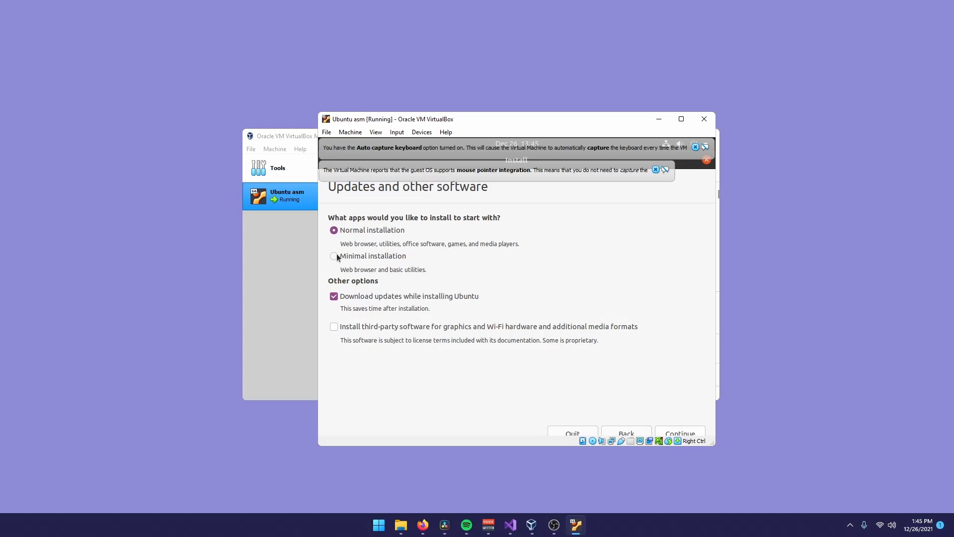
click(334, 255)
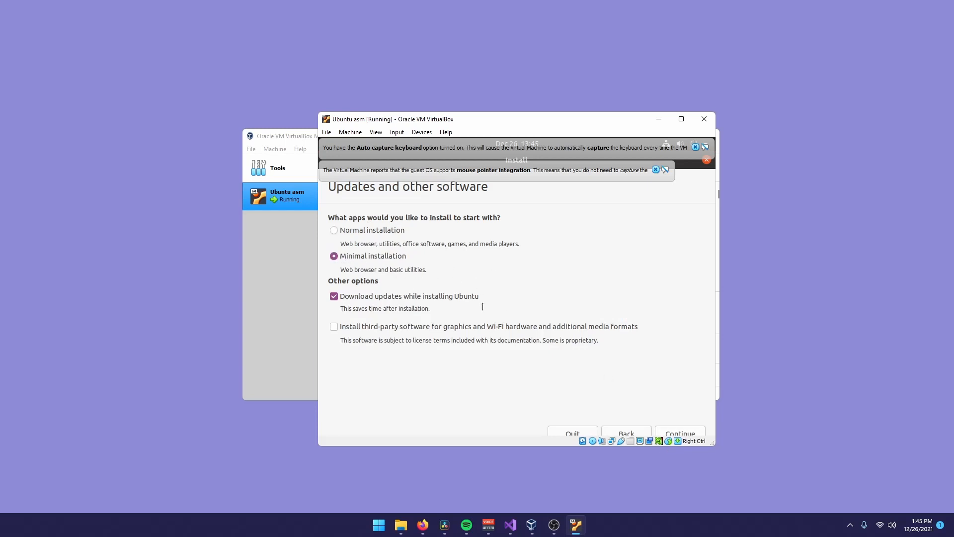
mouse_move(487, 330)
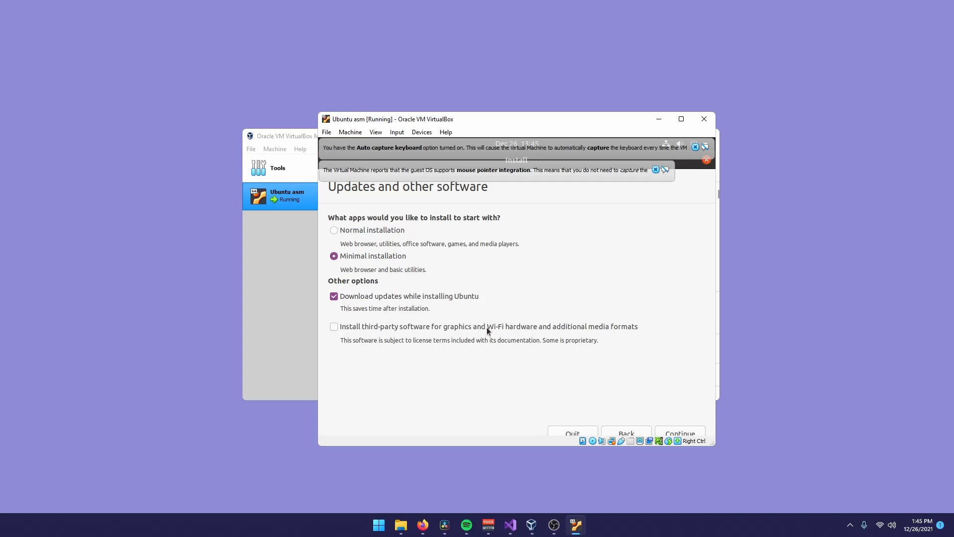
mouse_move(668, 418)
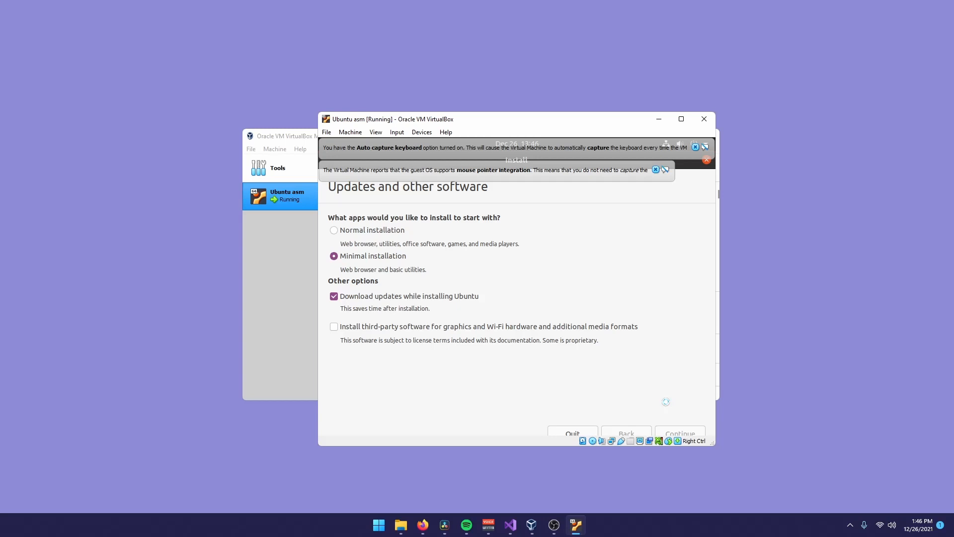
click(679, 433)
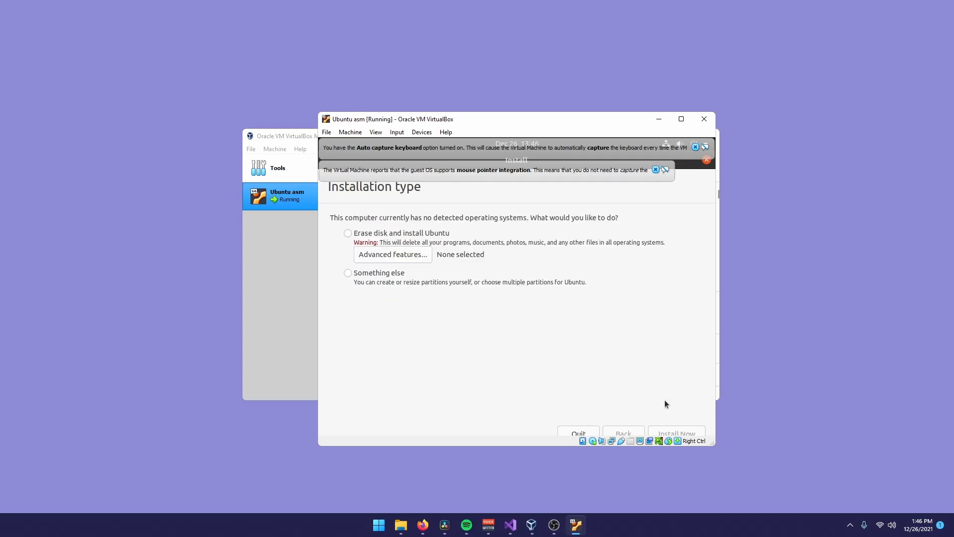
- Erase the disk and install Ubuntu, confirm the partition changes and keep Toronto as the location
click(348, 232)
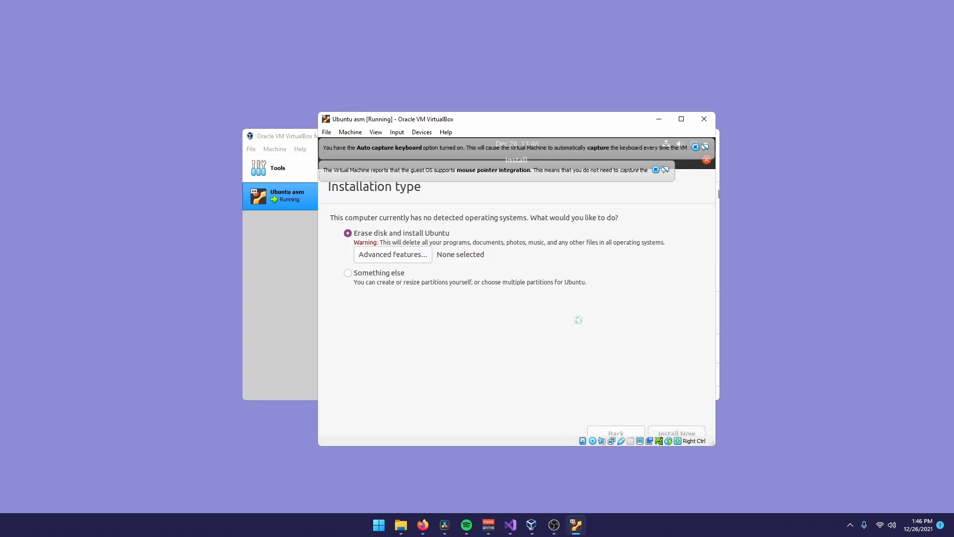
click(677, 434)
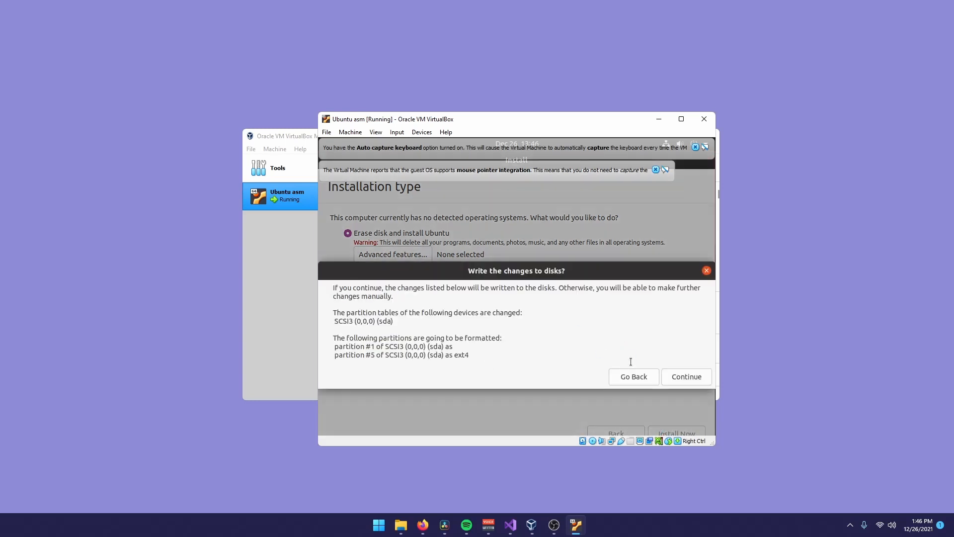
click(633, 375)
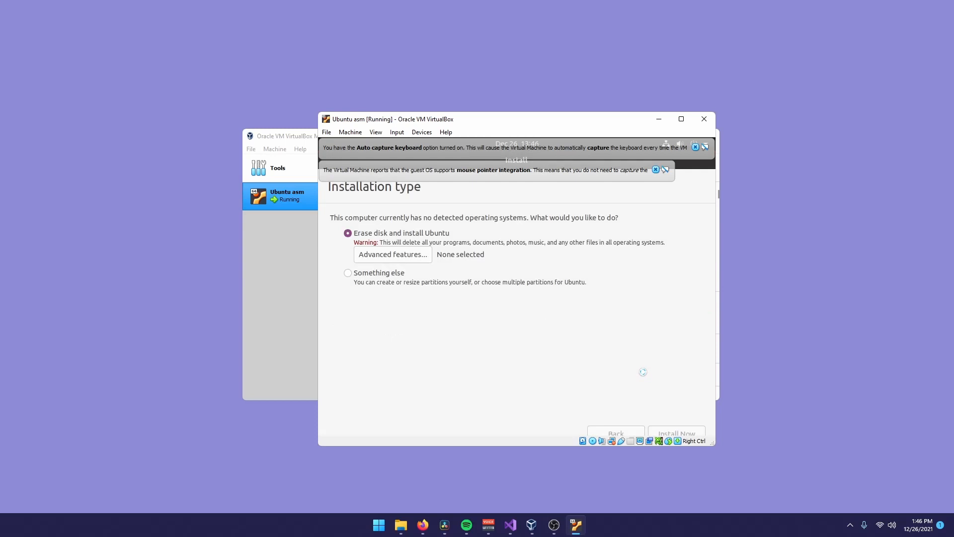
click(676, 433)
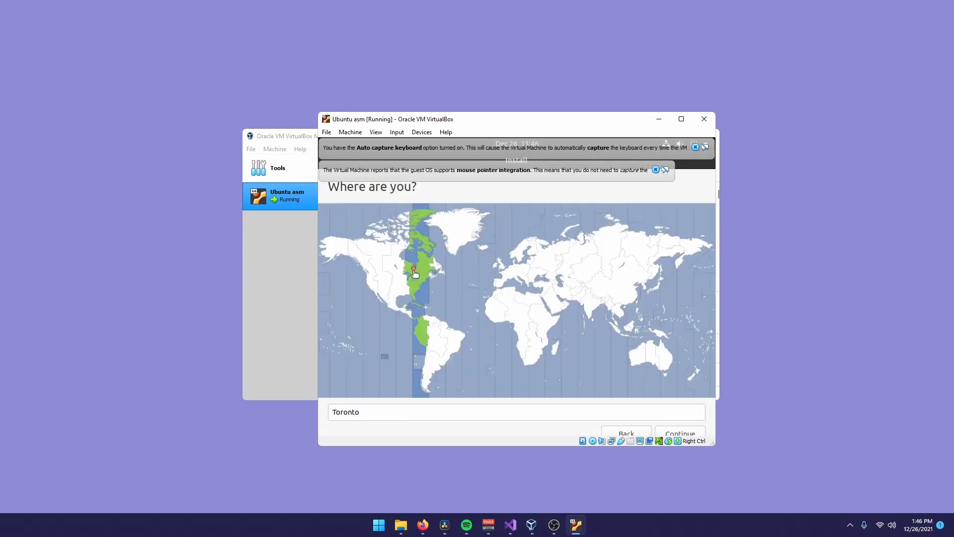
mouse_move(430, 381)
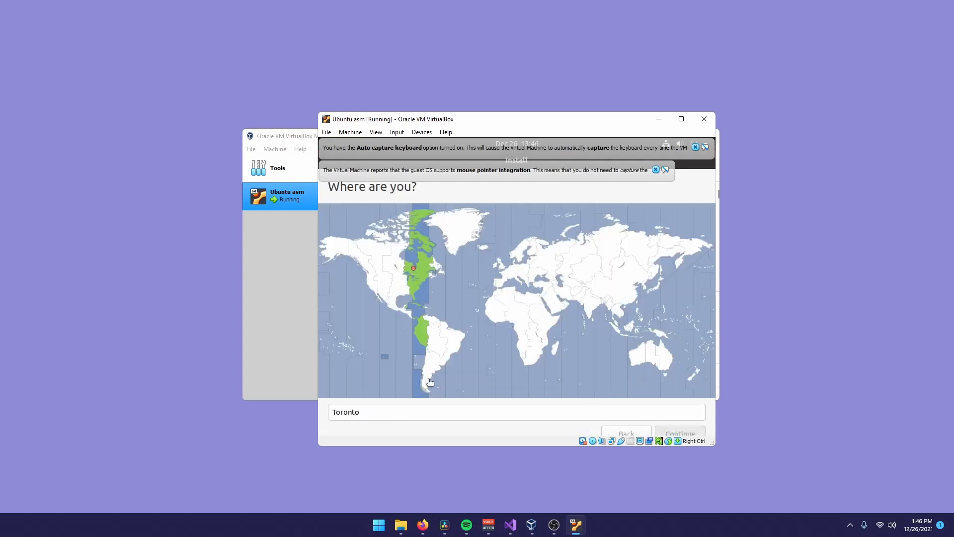
mouse_move(536, 381)
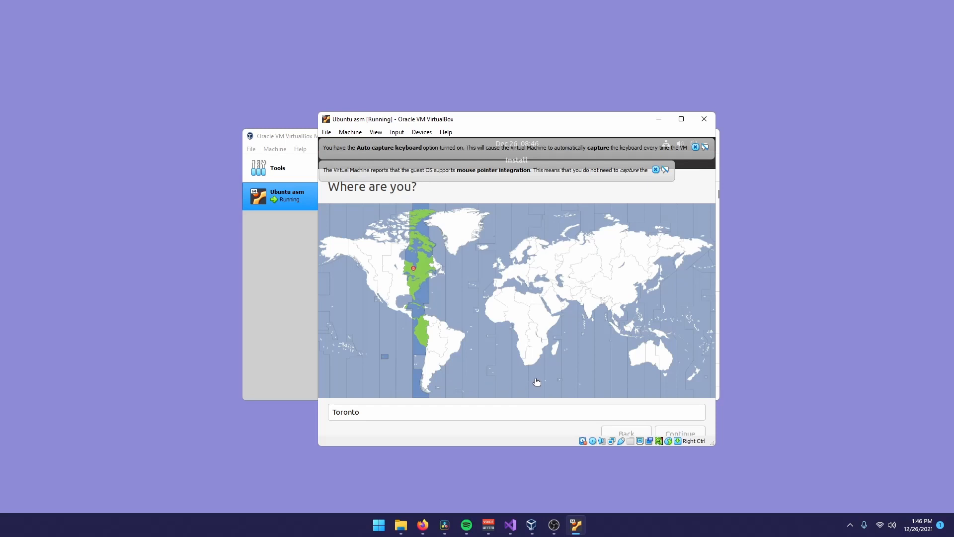
click(679, 433)
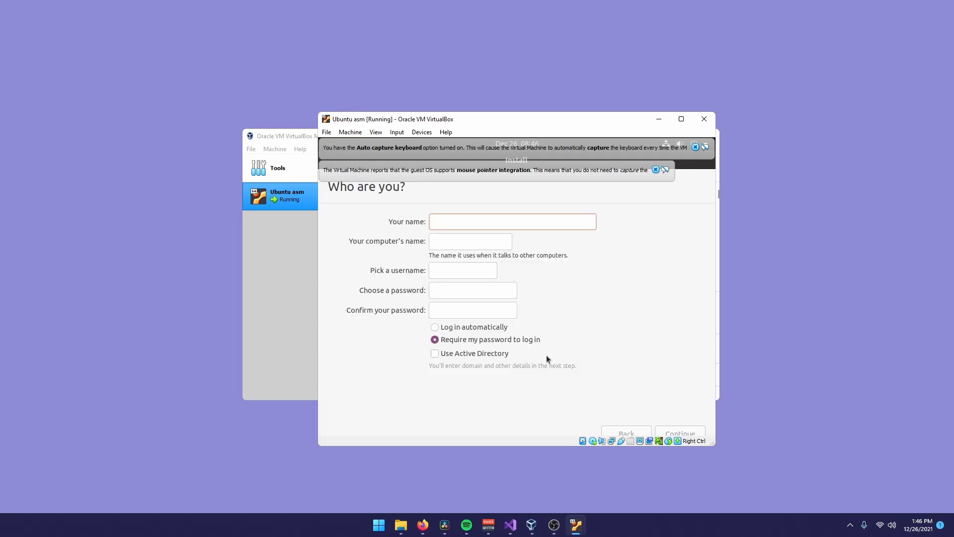
- Set the account name to Linux, enter a password and enable automatic login
click(512, 220)
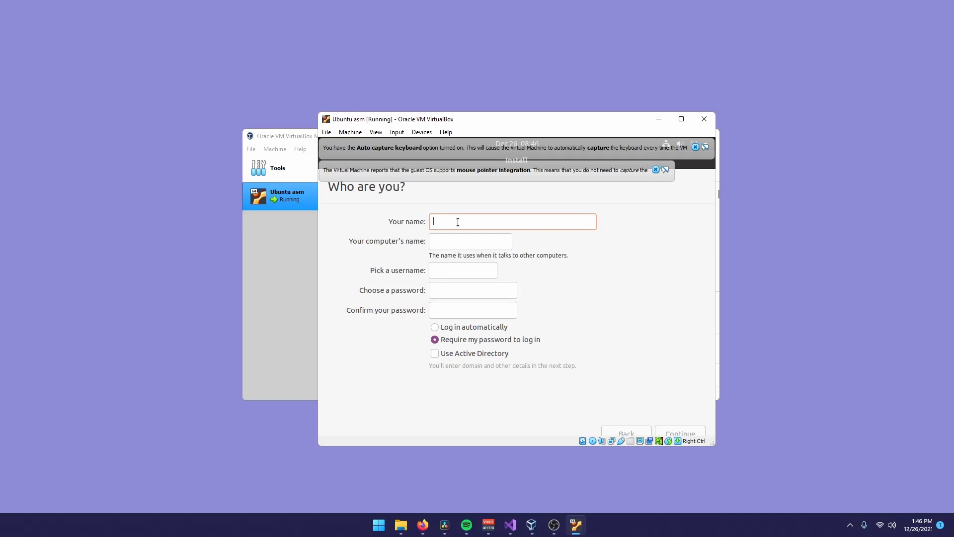
text(Lin)
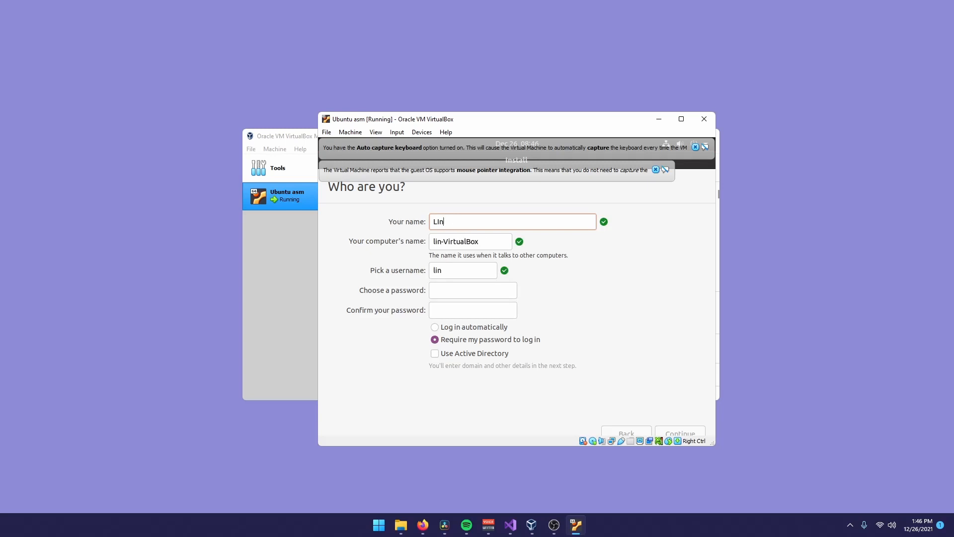
text(ux)
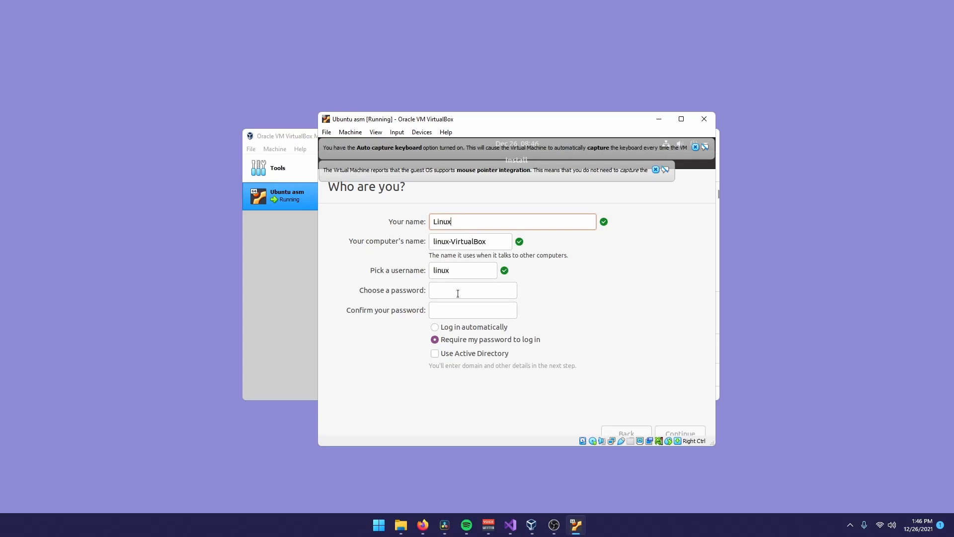
click(473, 289)
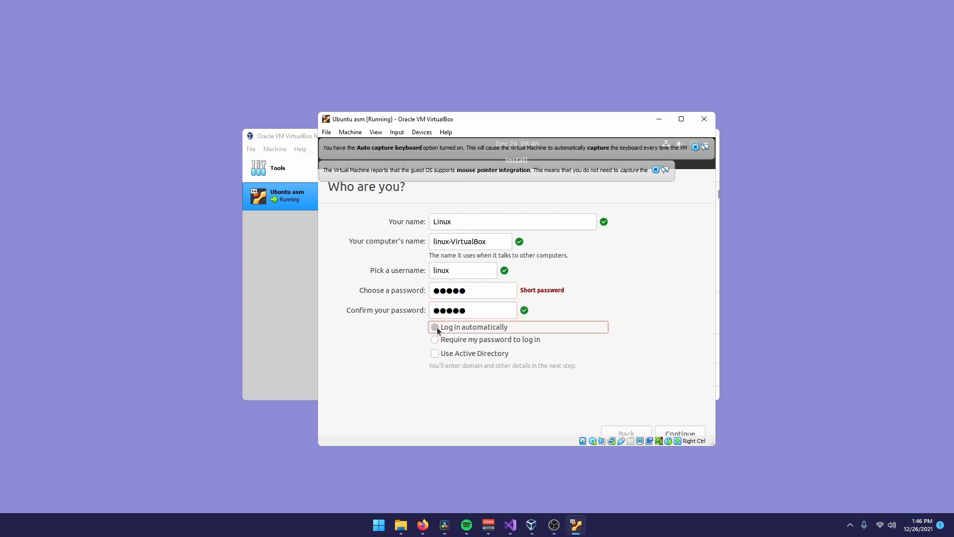
click(435, 327)
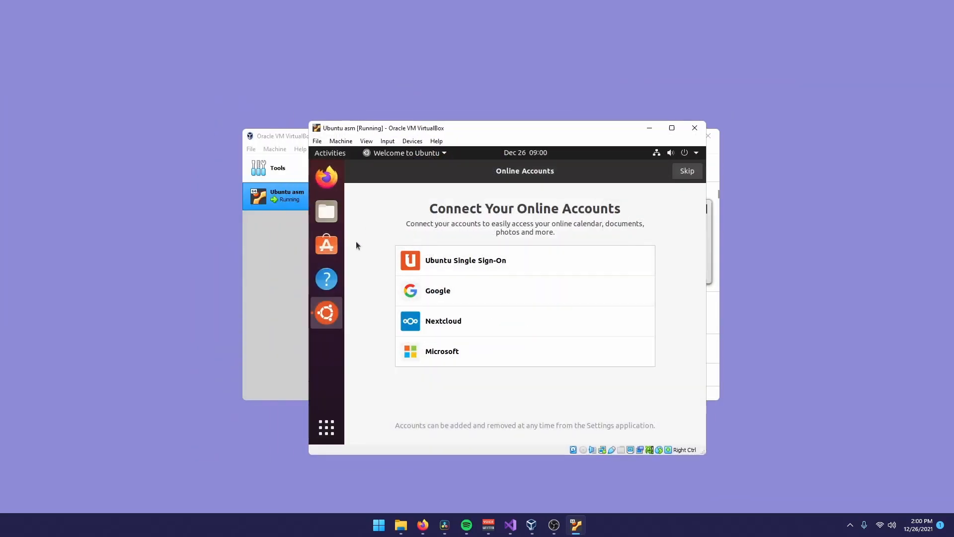
mouse_move(567, 398)
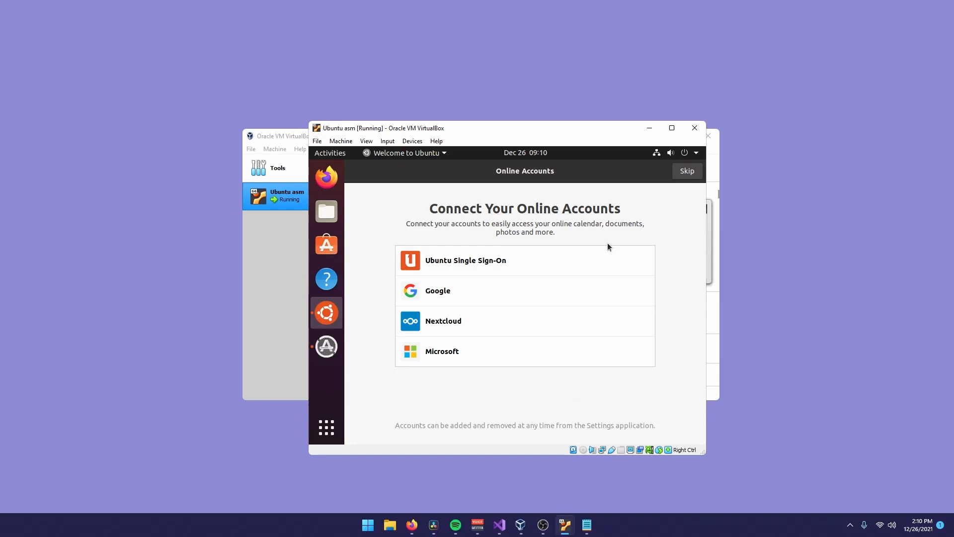
mouse_move(618, 236)
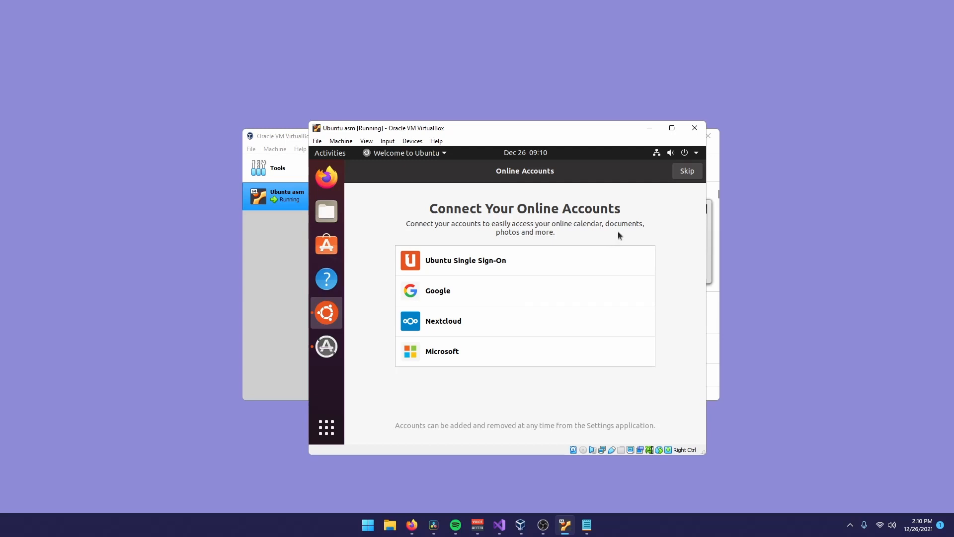
mouse_move(609, 176)
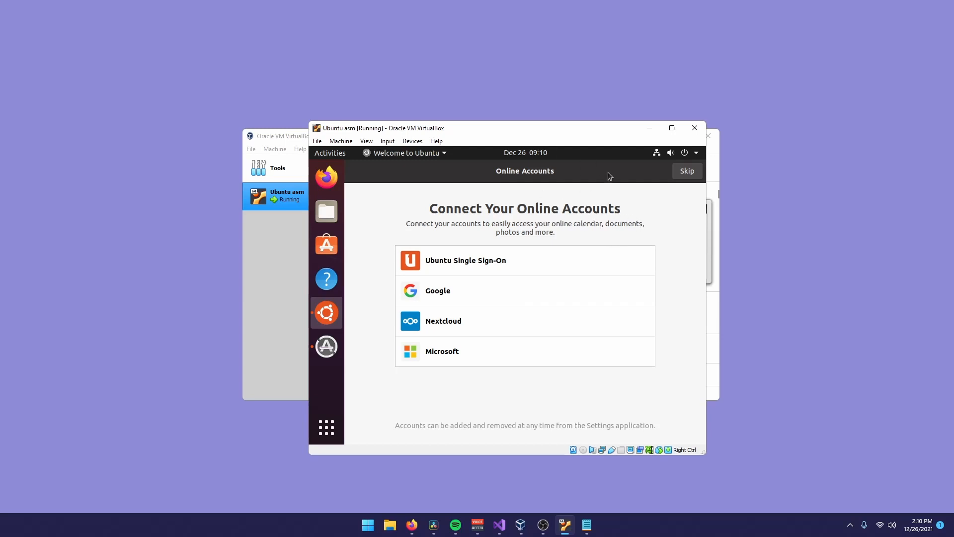
- Skip Online Accounts, finish the welcome screens, dismiss Software Updater and search 'te' for the terminal
click(687, 171)
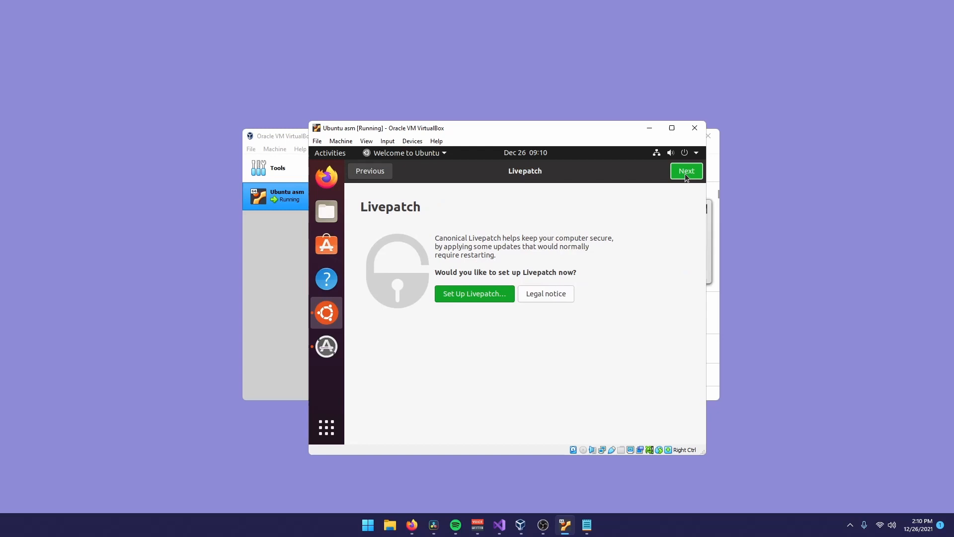
click(687, 171)
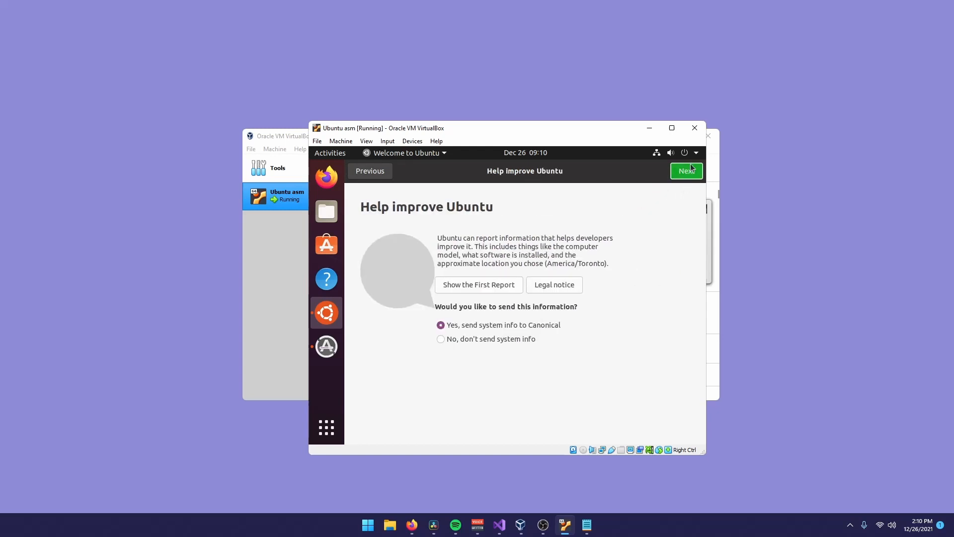
click(686, 171)
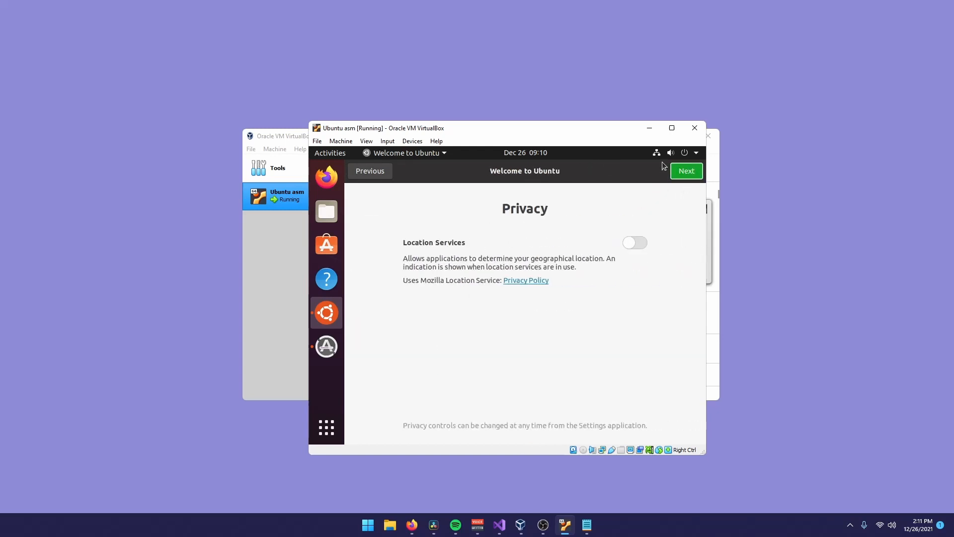
click(686, 171)
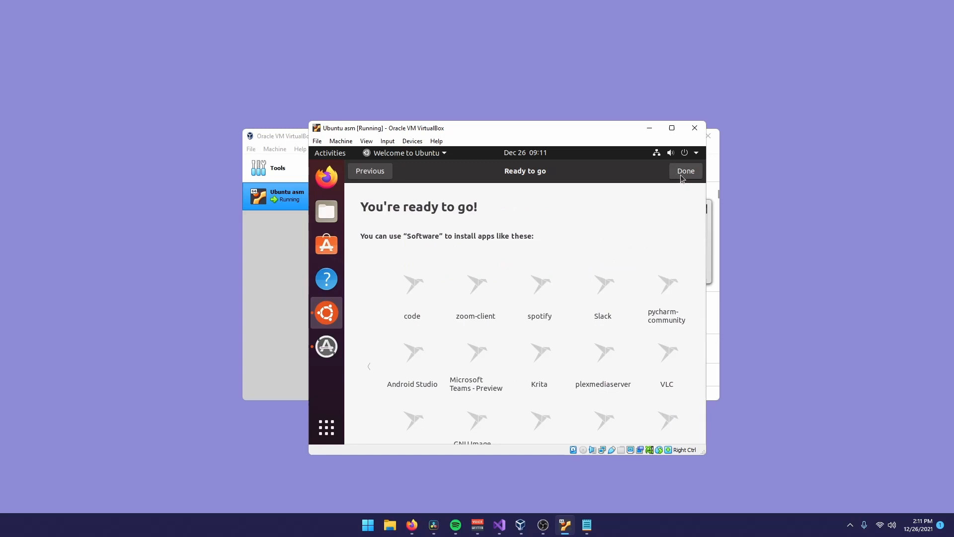
click(685, 171)
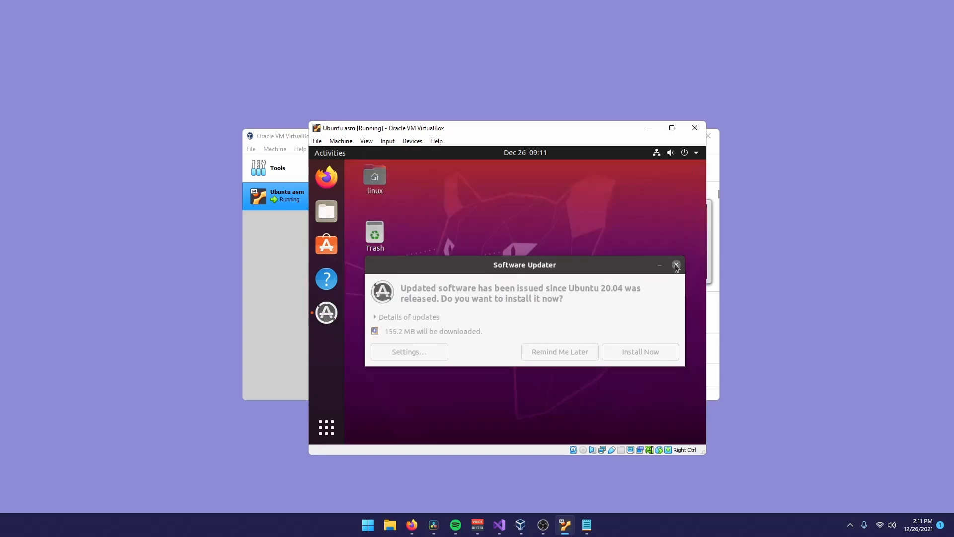
click(676, 265)
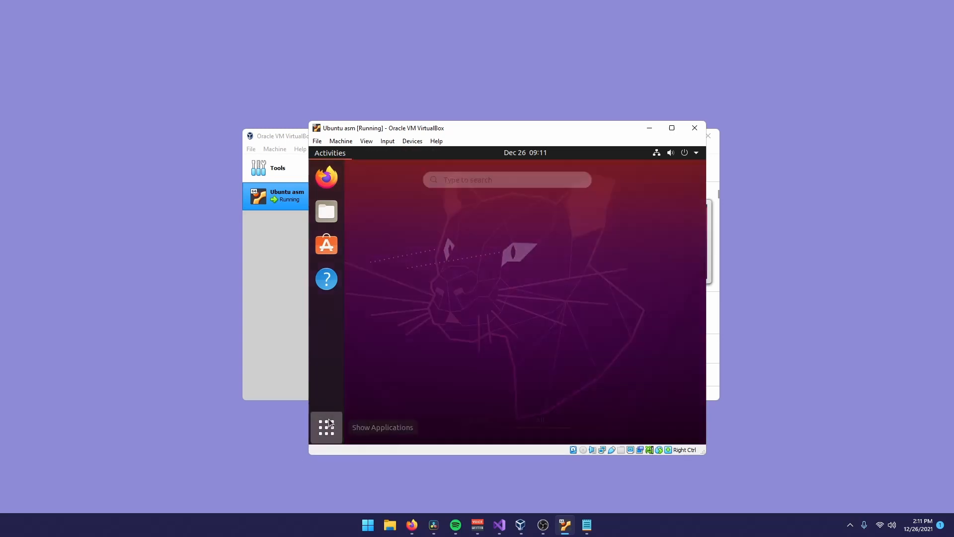
text(te)
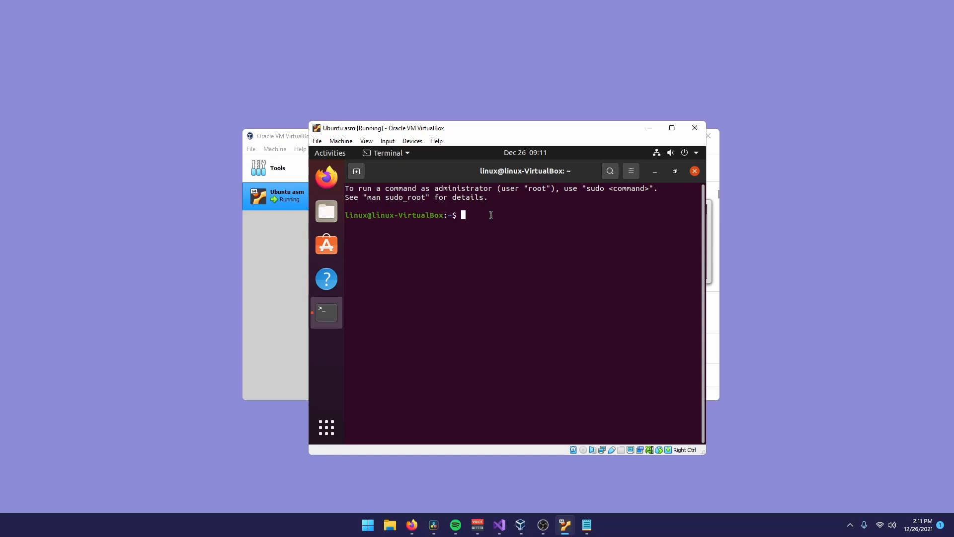
- Run 'sudo apt update && sudo apt upgrade' in the terminal and supply the password
text(sudo)
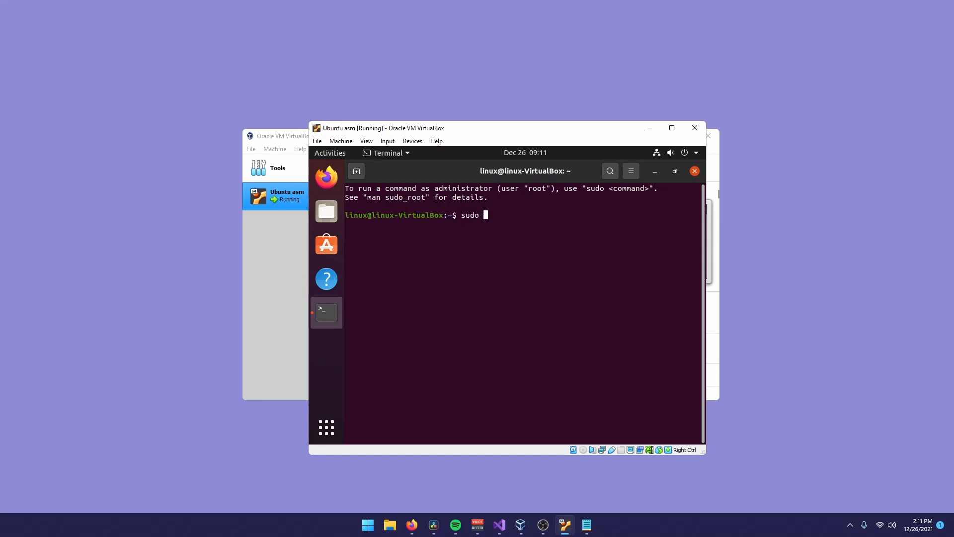
text(apt upda)
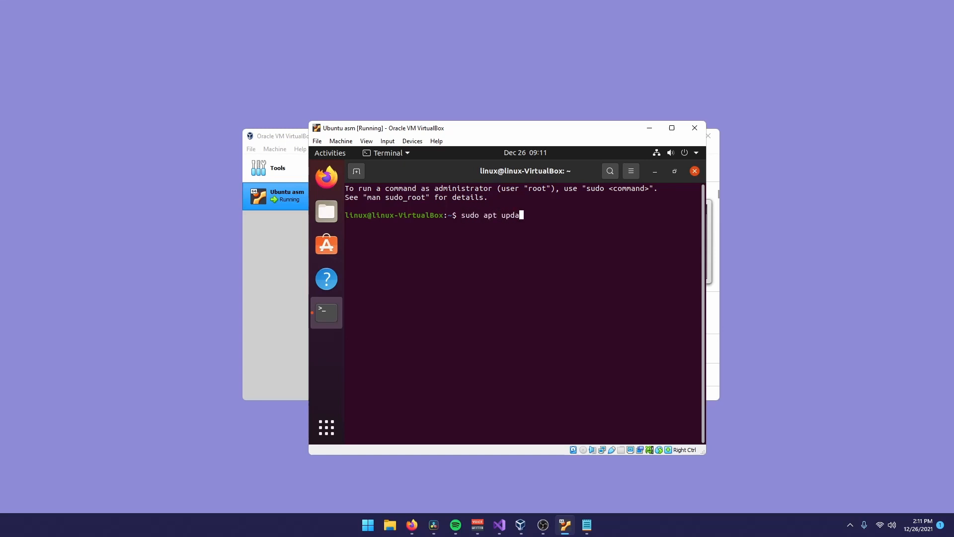
text(te &&)
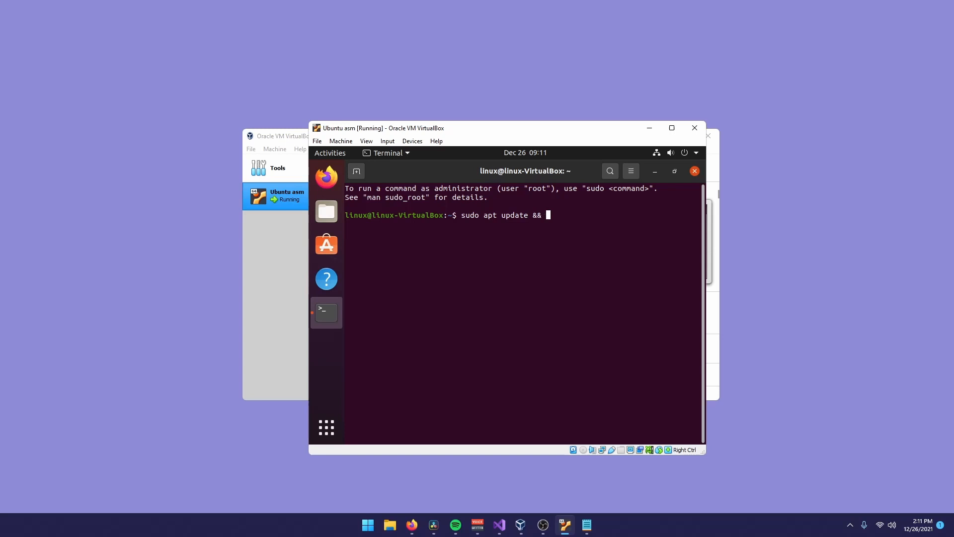
text(sudo)
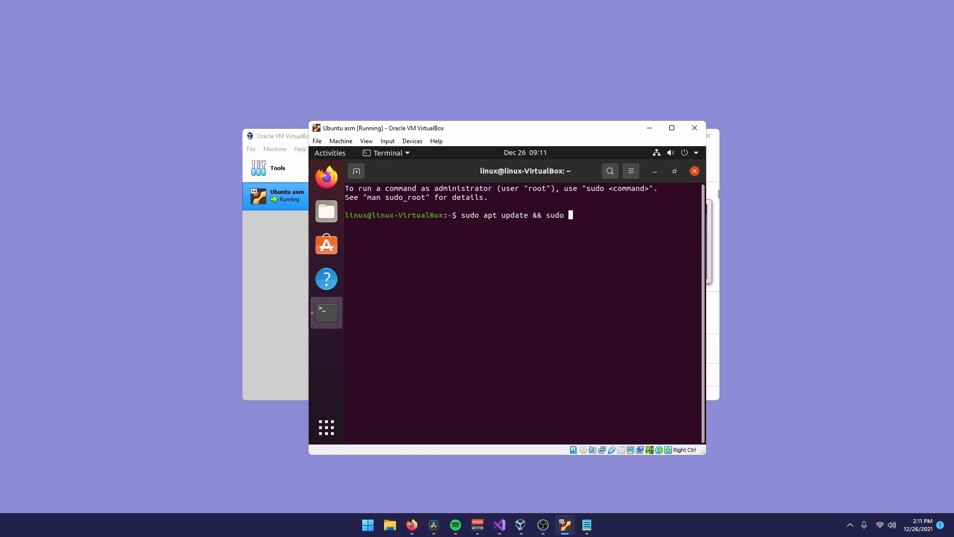
text(apt upgrade)
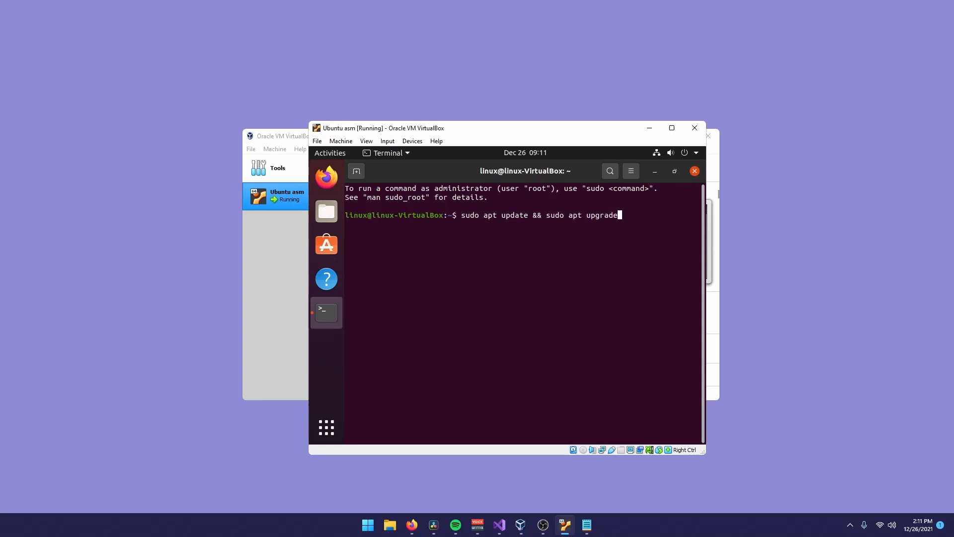
key(Return)
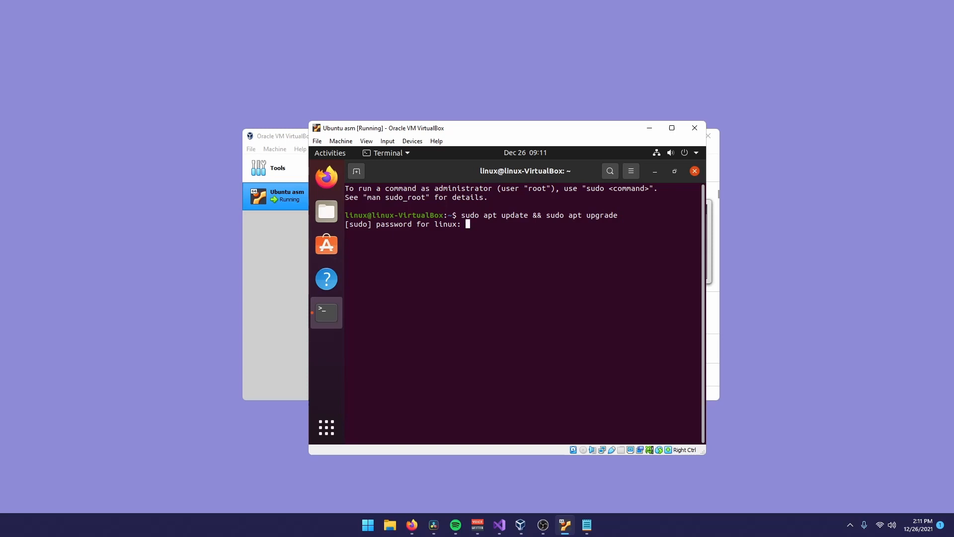
key(Return)
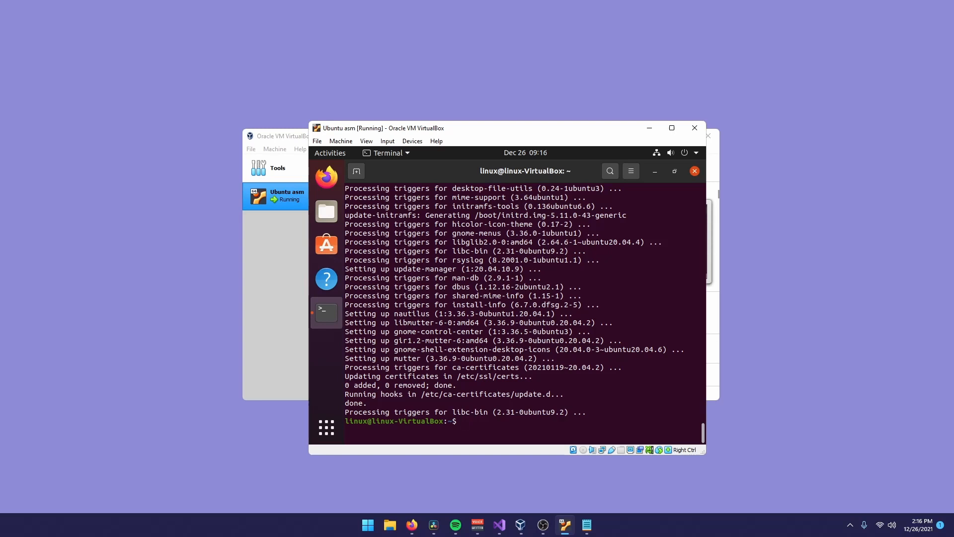
- Run 'sudo apt install binutils nasm gdb radare2 vim' and confirm with Y to begin downloading
text(sudo apt)
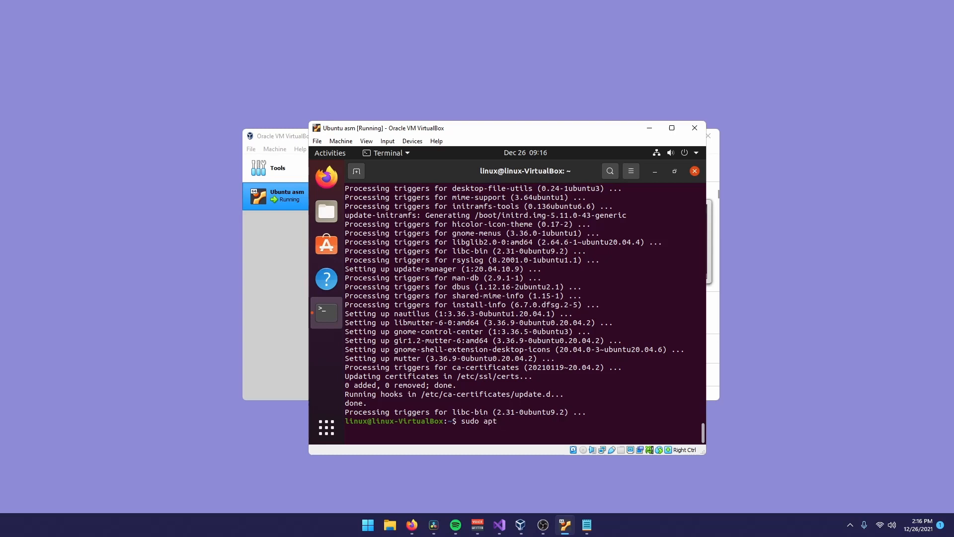
text(inst)
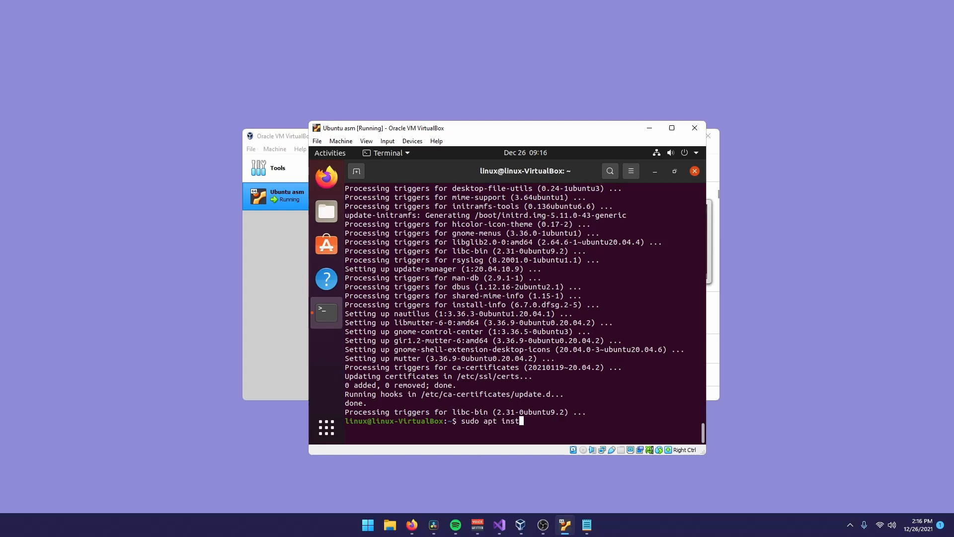
text(all bin)
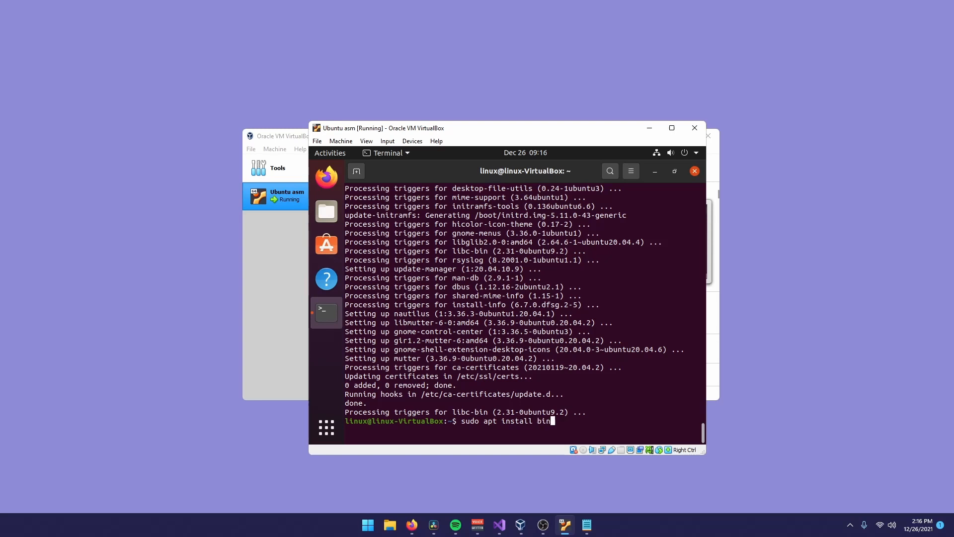
text(utils nasm)
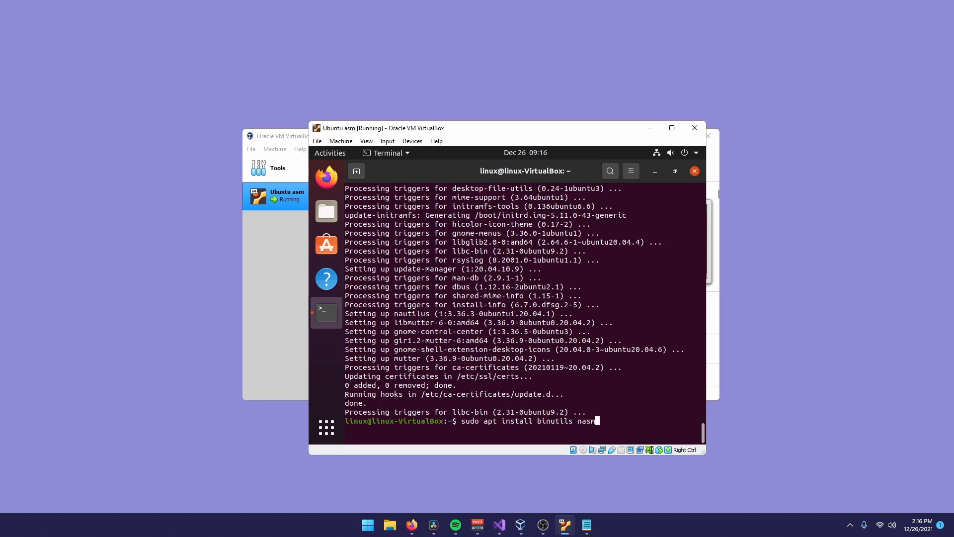
text(g)
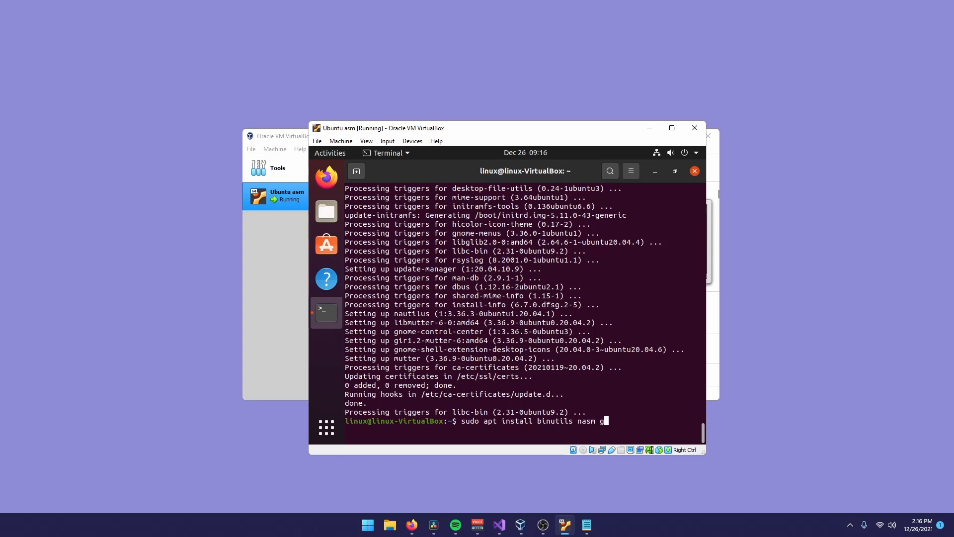
text(db rafare)
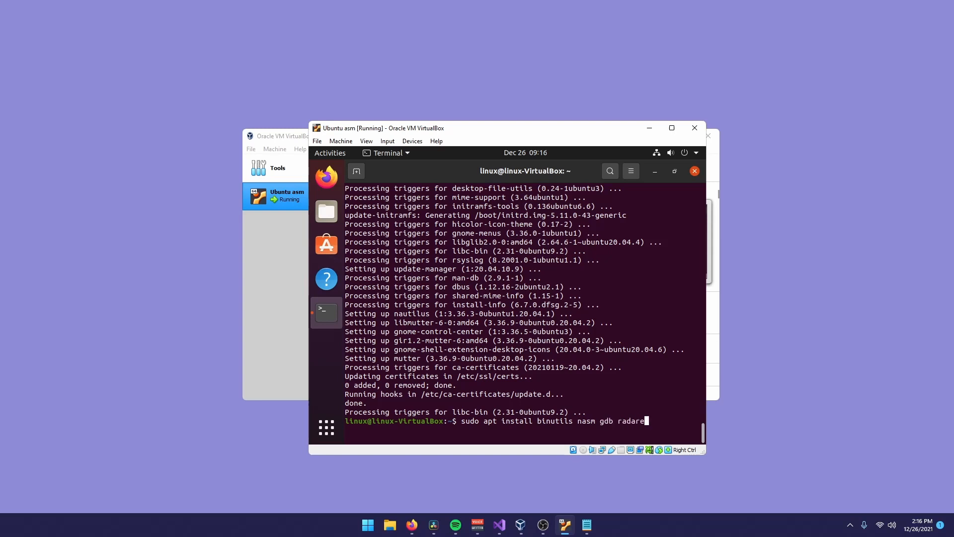
text(2)
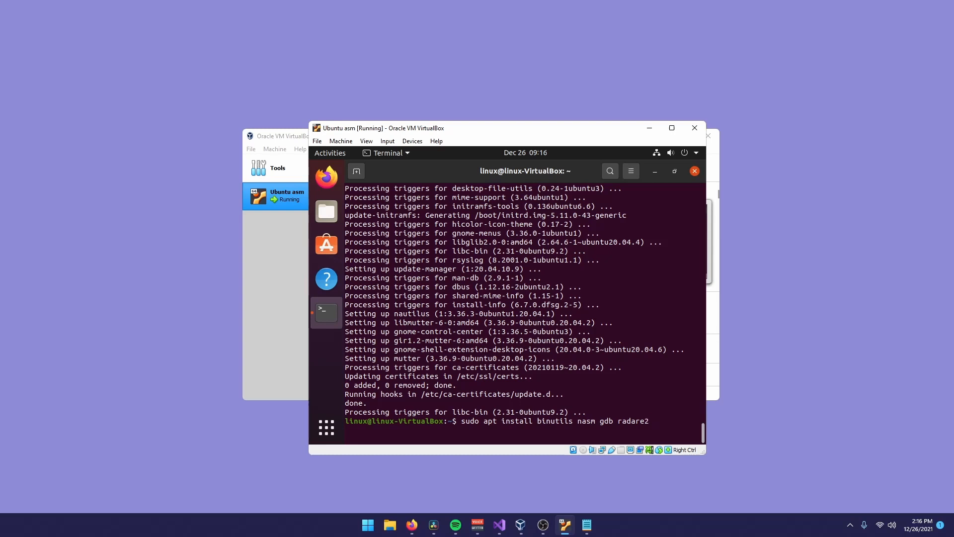
text(vim)
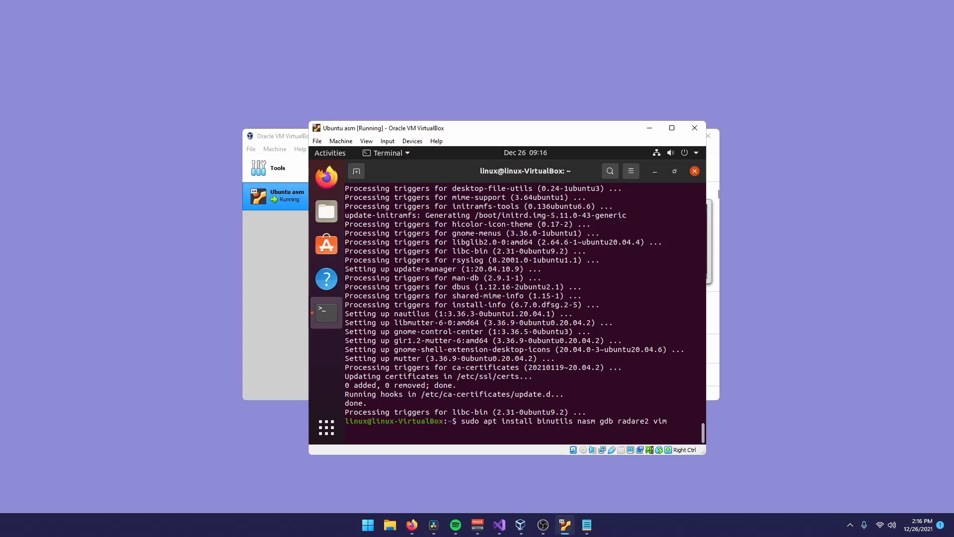
mouse_move(667, 420)
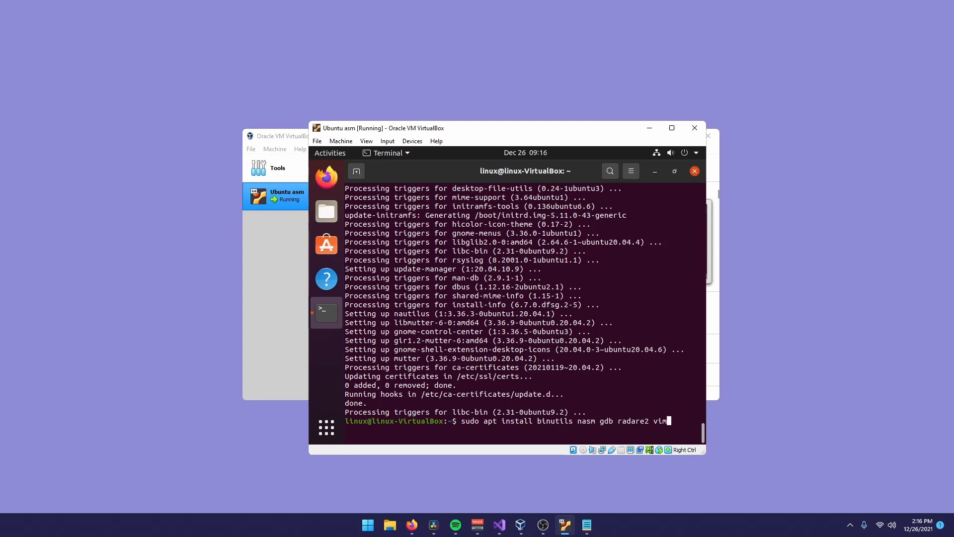
key(Return)
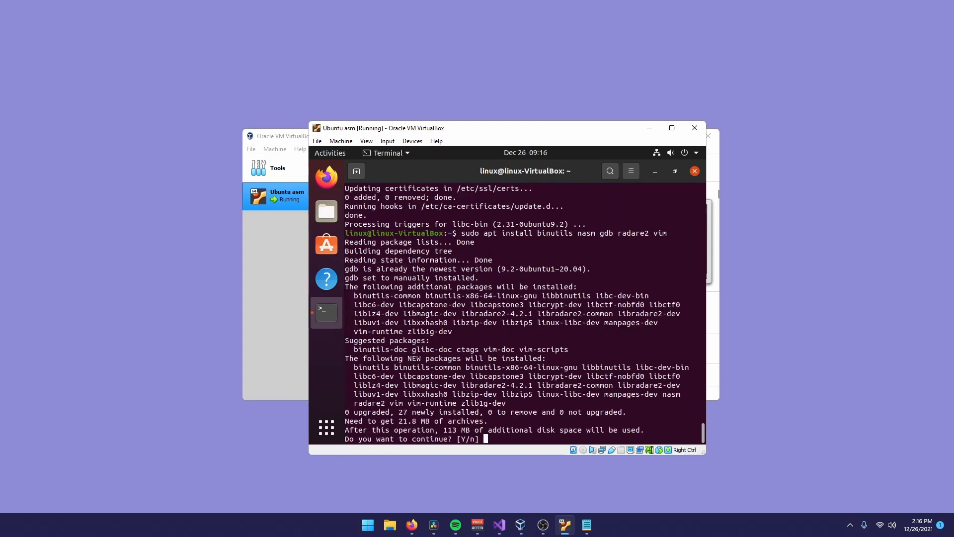
text(Y)
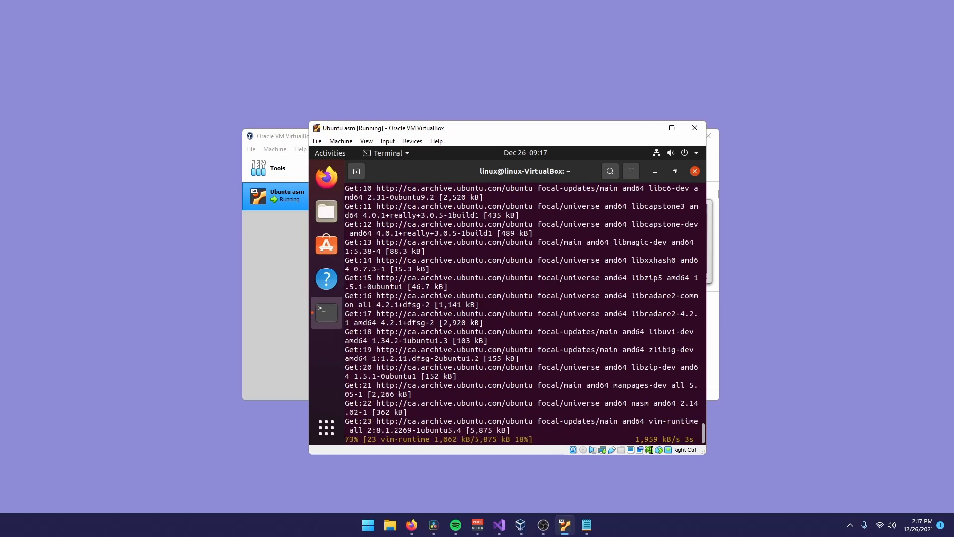